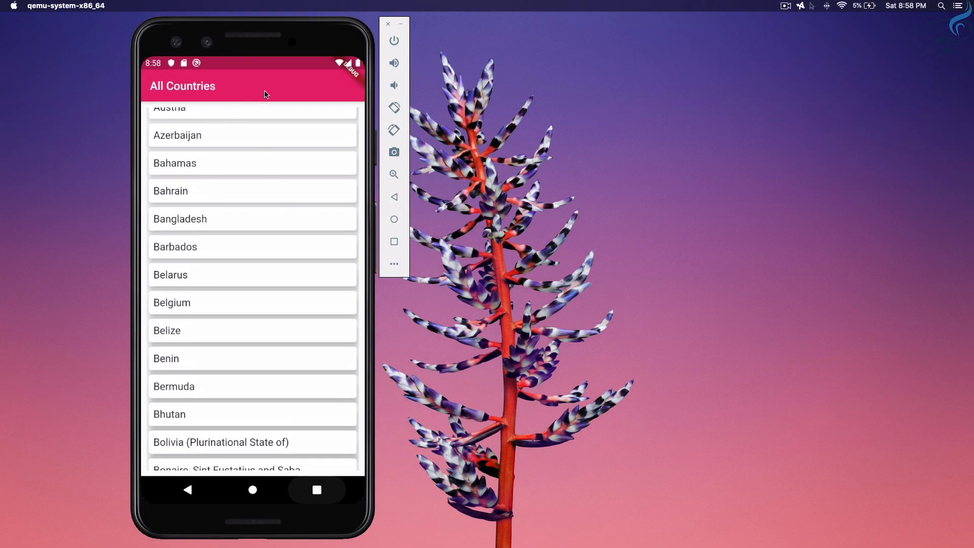
mouse_move(298, 88)
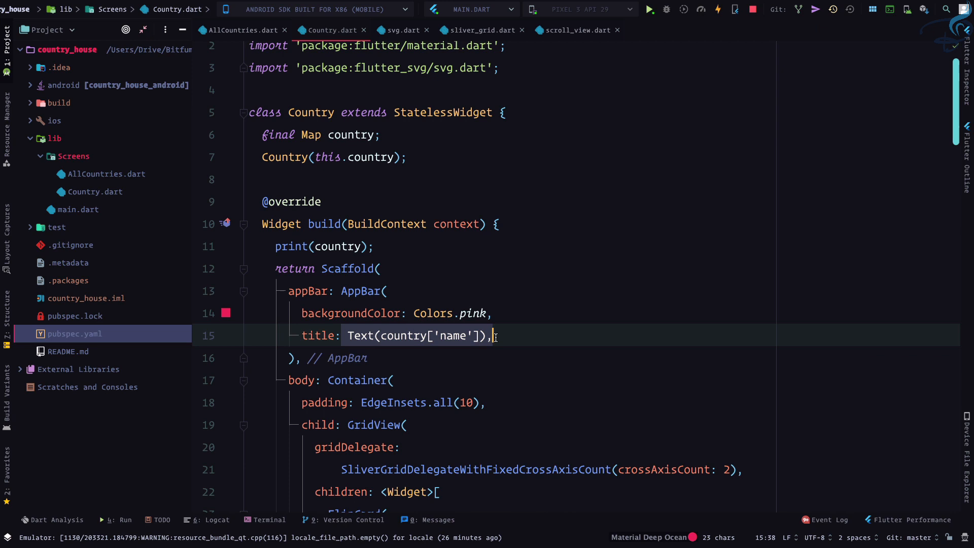
Check the All Countries list in the emulator, then return to Country.dart's AppBar code.
key("BackSpace")
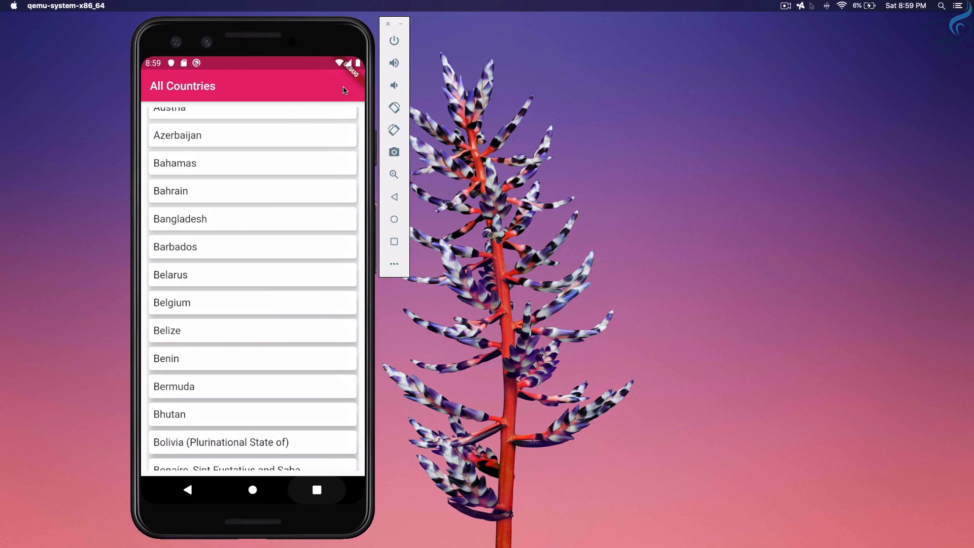
mouse_move(346, 91)
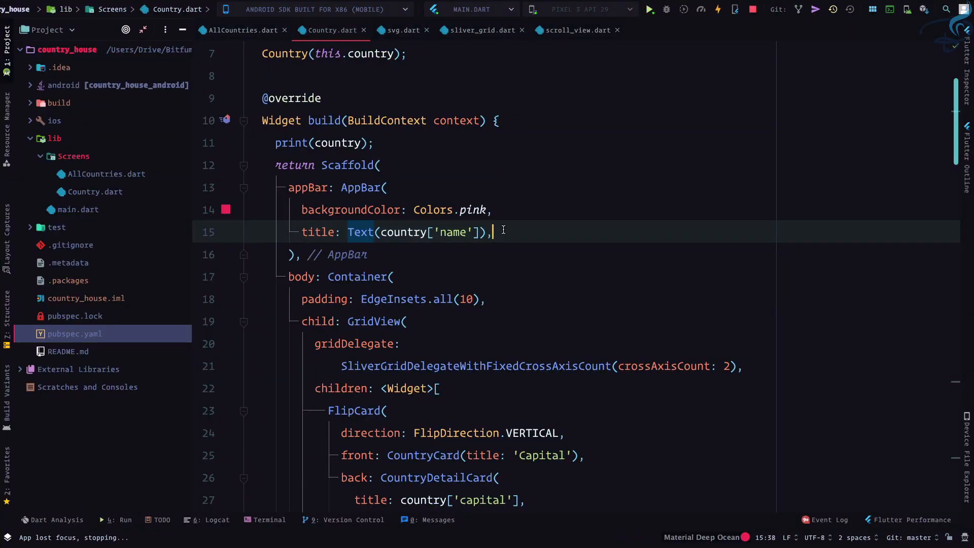
Add an IconButton with Icons.search and an empty onPressed to the Country AppBar actions.
type("tr")
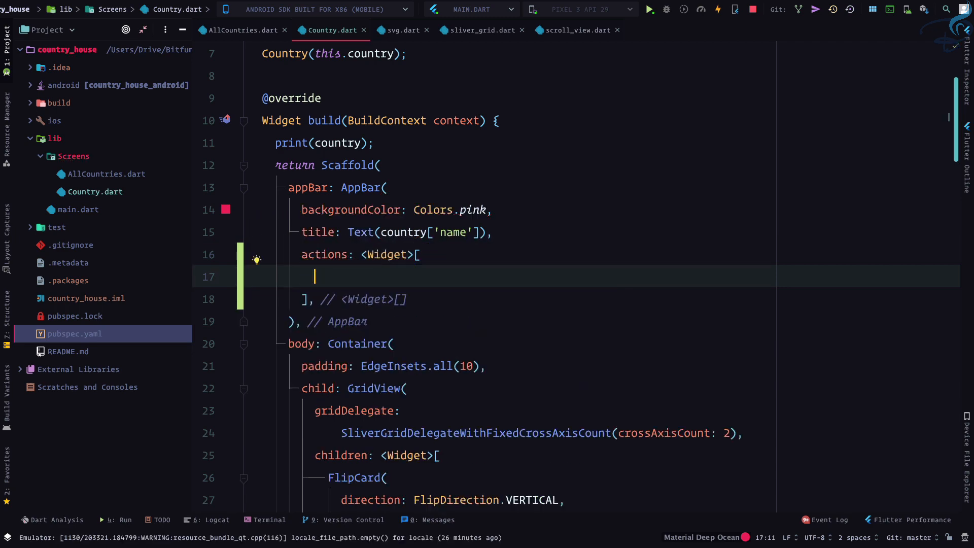
type("IconButton(")
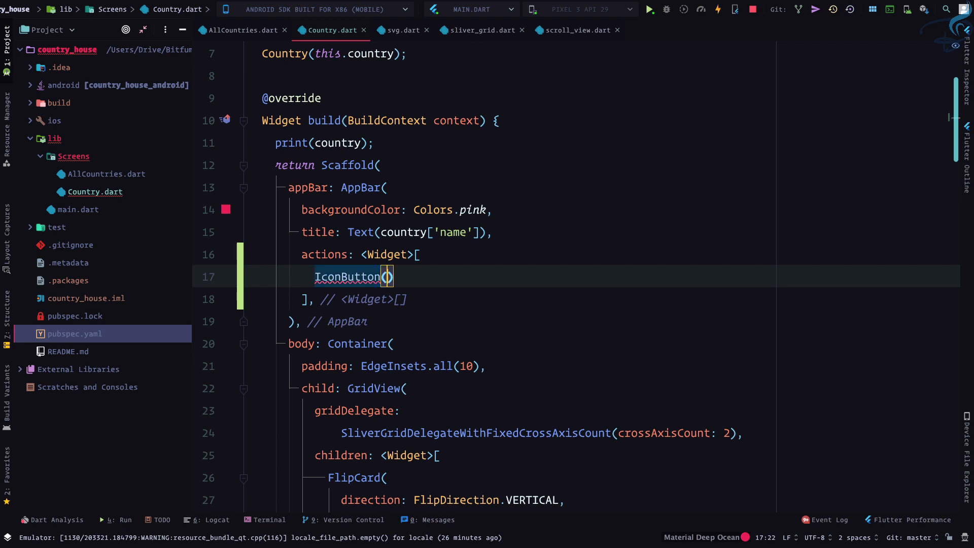
type("icon:")
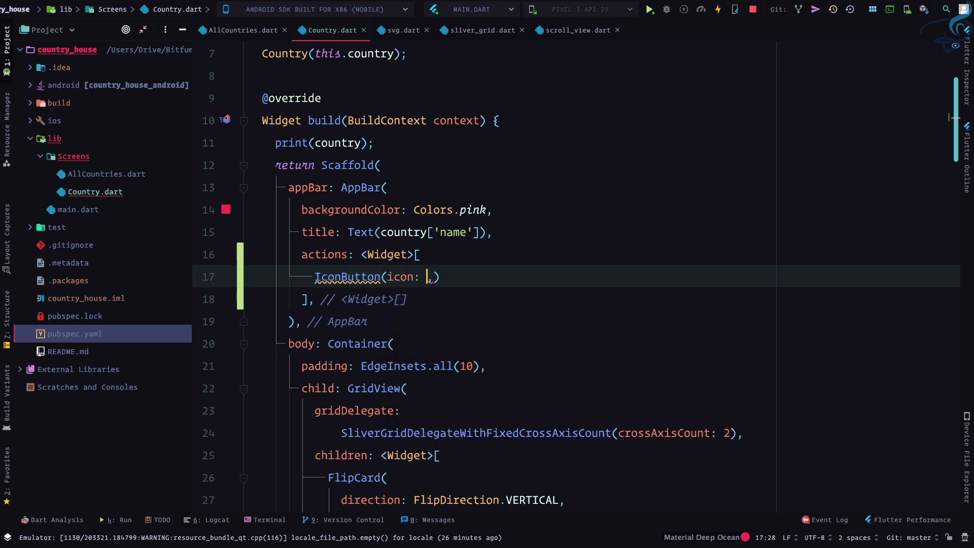
type("Icon")
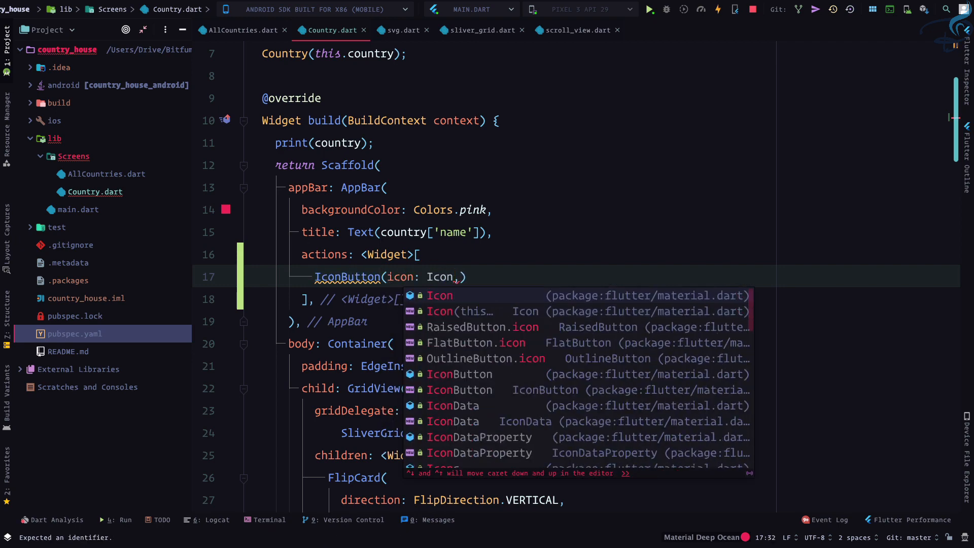
type("Icons)")
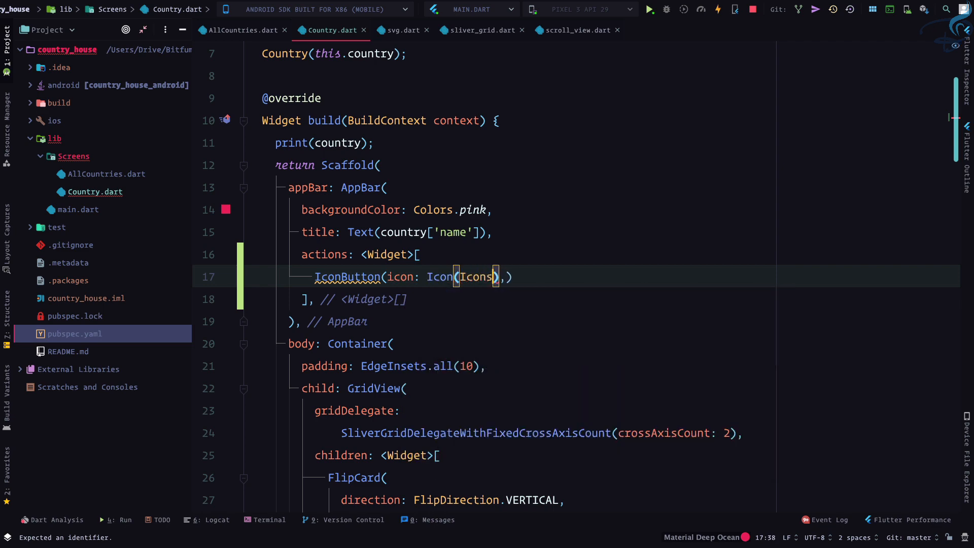
type(".")
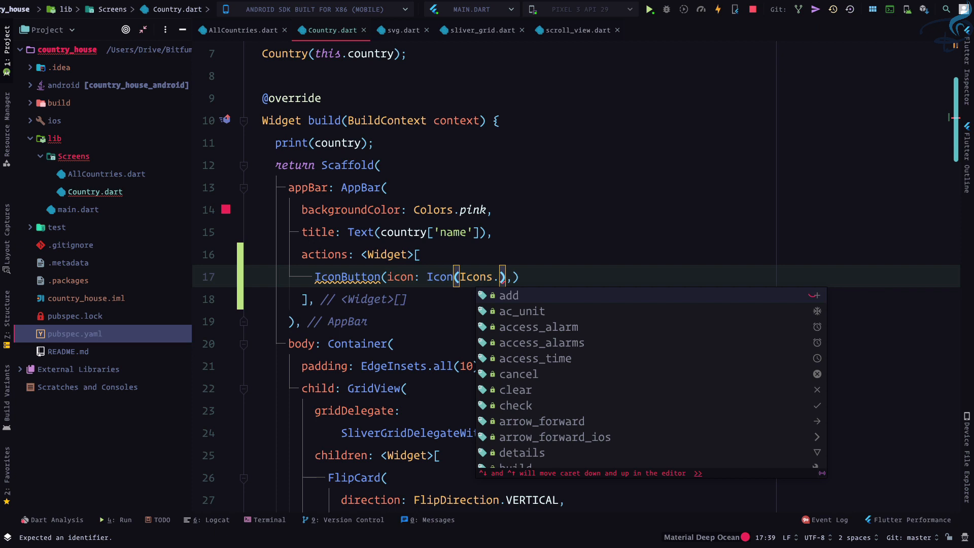
type("search")
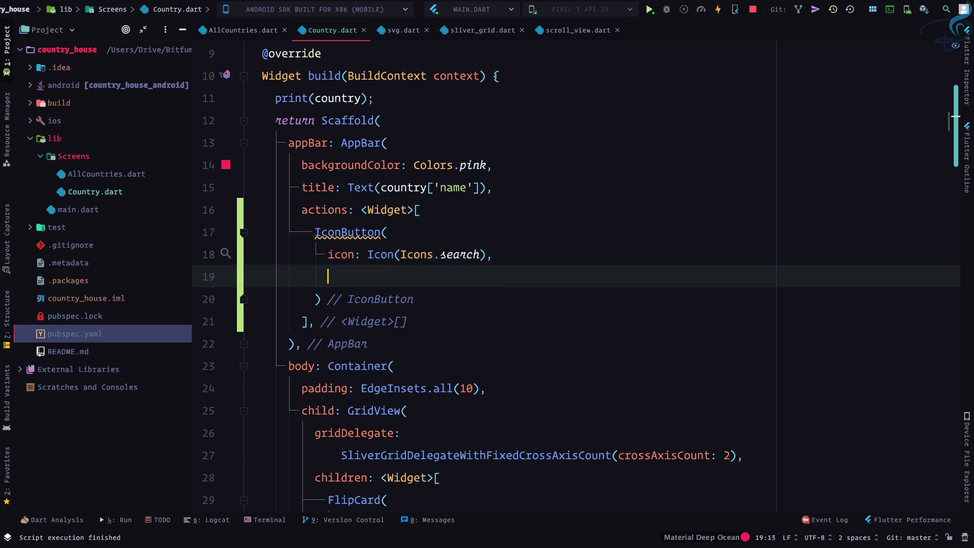
type("onPressed: (),")
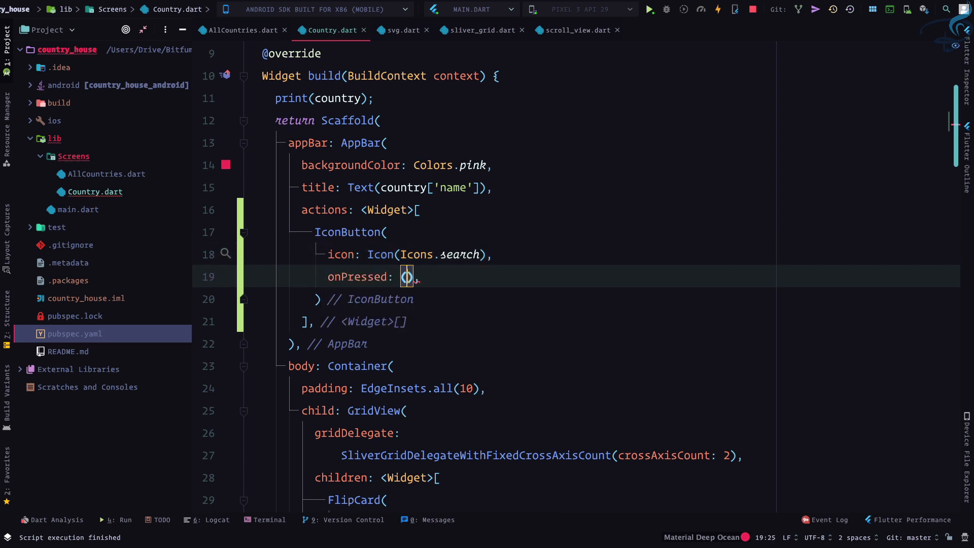
type("{")
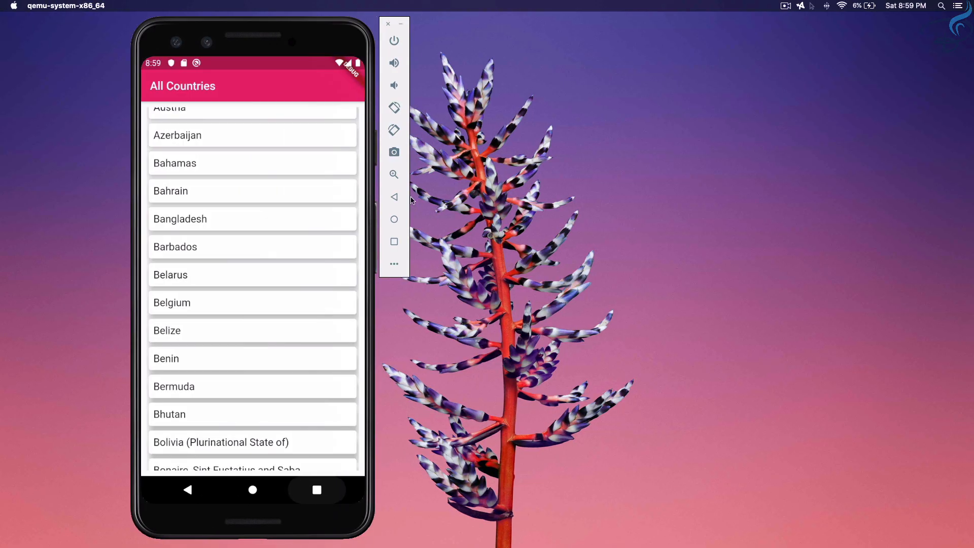
mouse_move(355, 187)
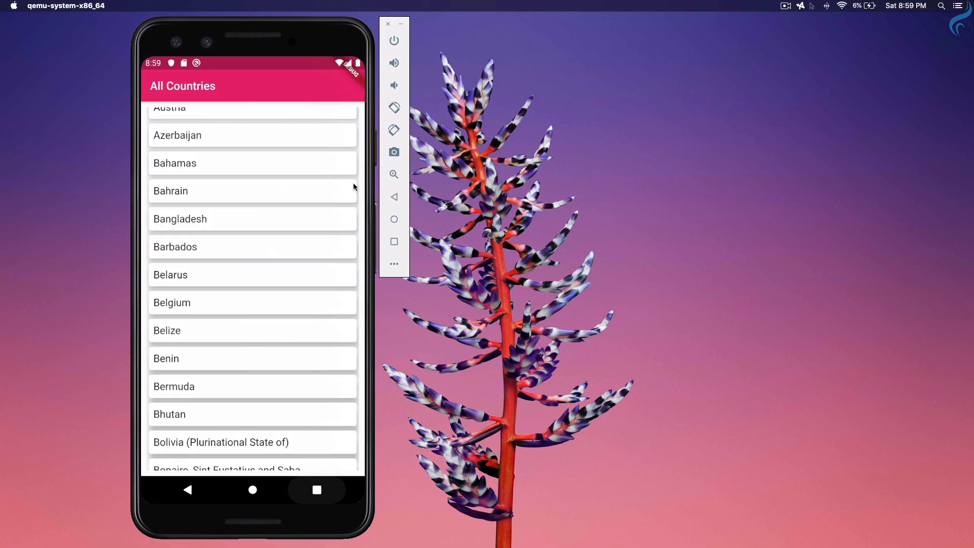
left_click(252, 191)
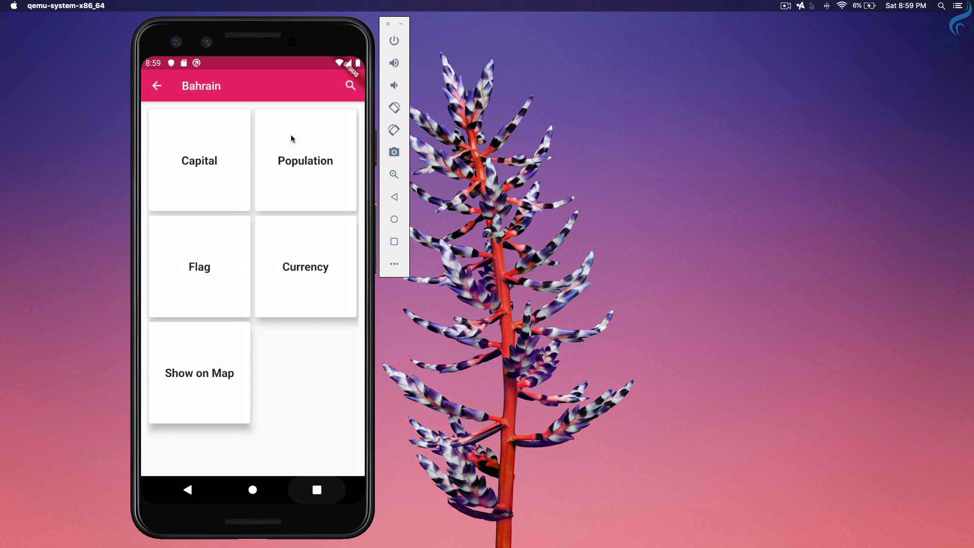
left_click(157, 86)
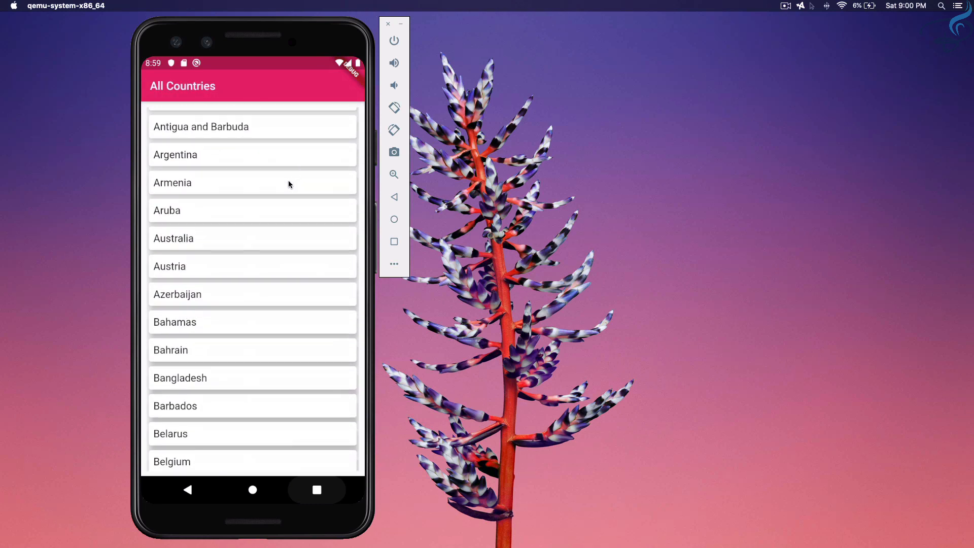
left_click(172, 182)
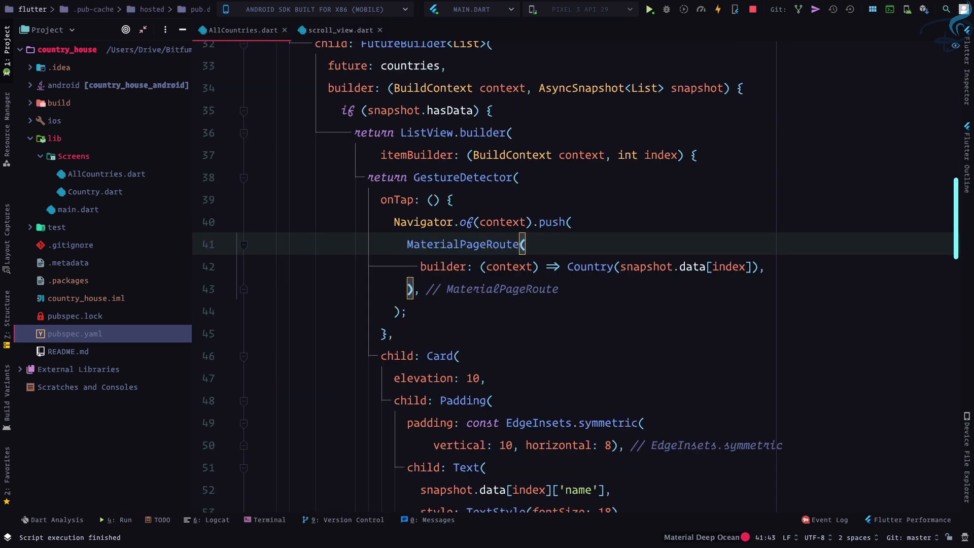
Close scroll_view.dart and navigate back from Armenia's detail screen to the country list.
left_click(379, 30)
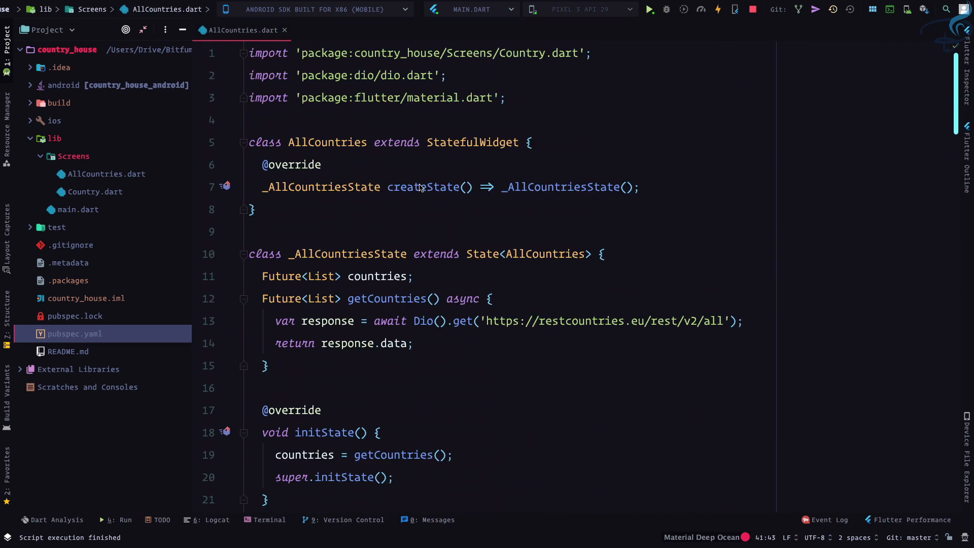
scroll("down", 3)
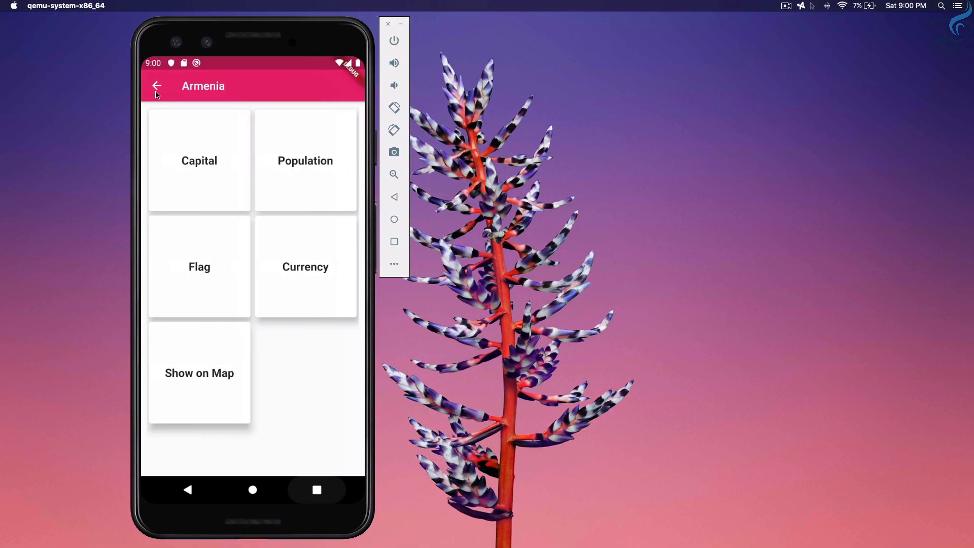
left_click(157, 85)
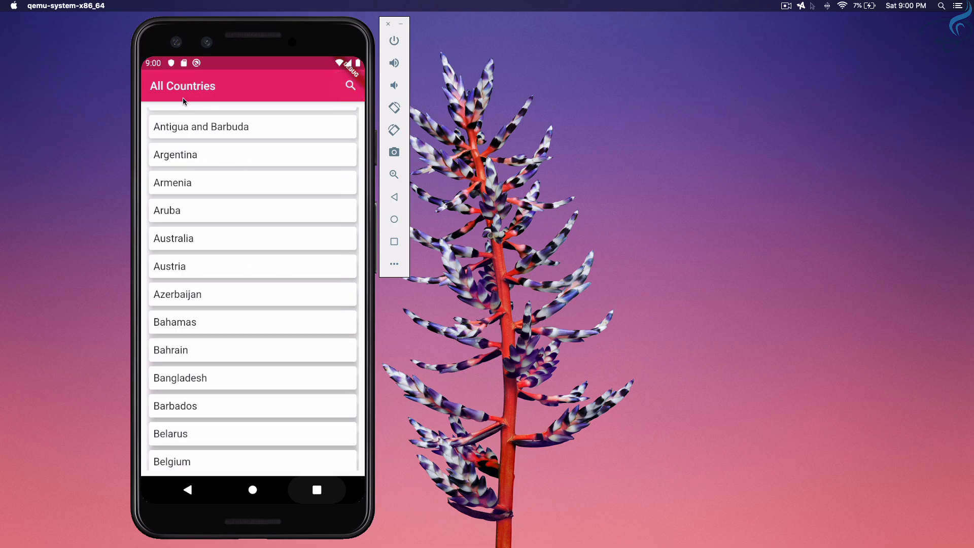
mouse_move(218, 91)
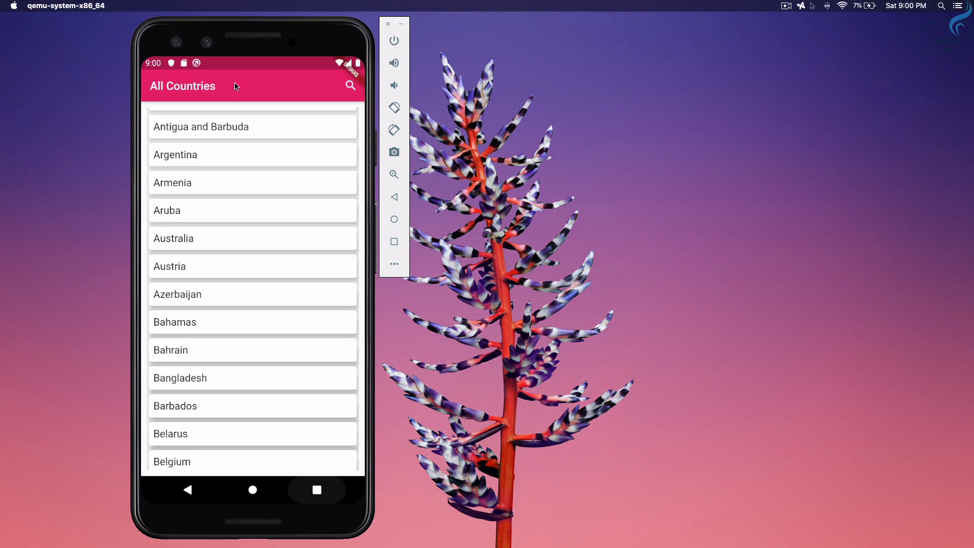
mouse_move(240, 96)
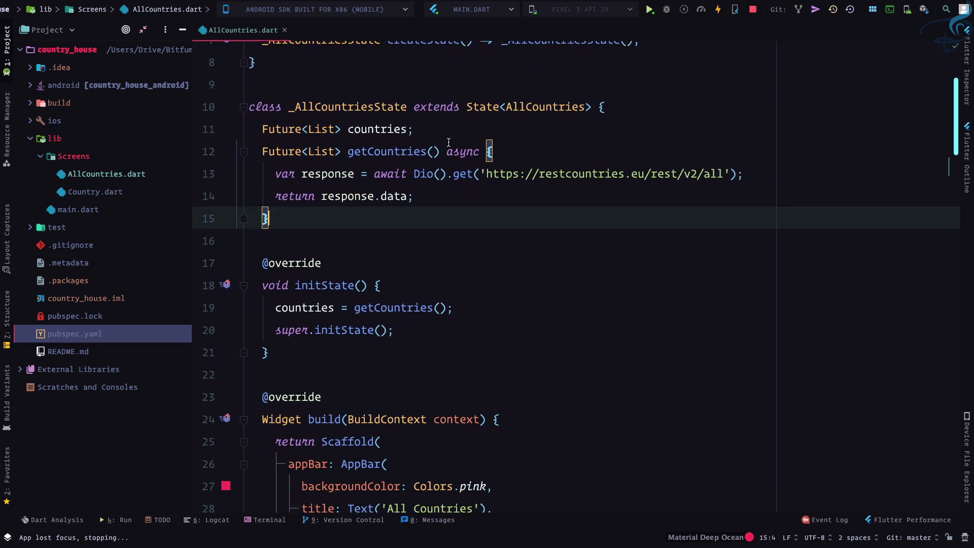
Declare a state variable bool isSearching = false.
type("Boo")
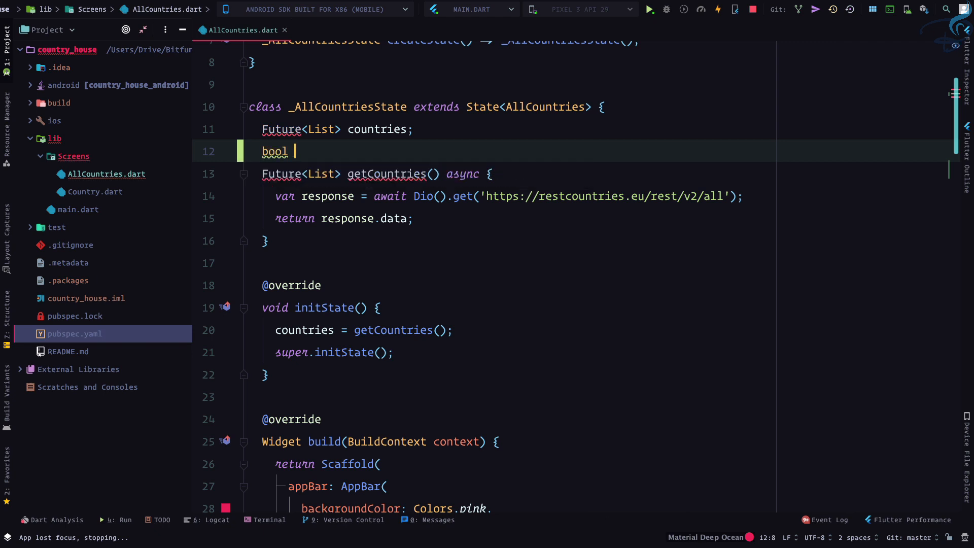
type("isS")
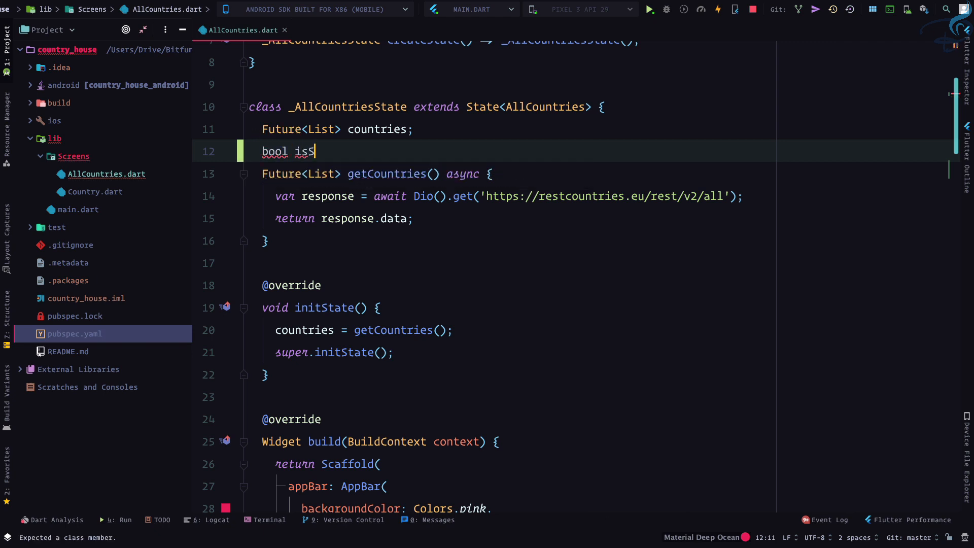
type("earching")
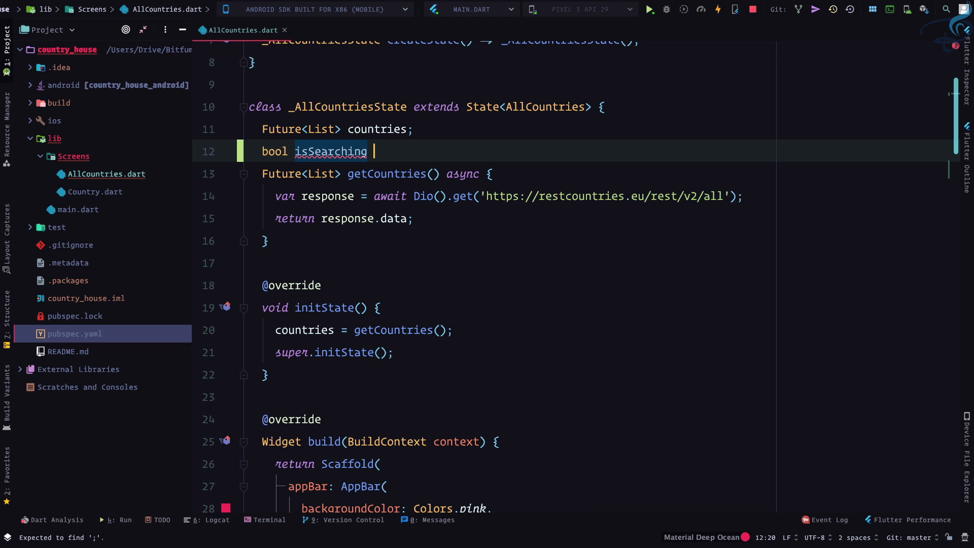
type("= false;")
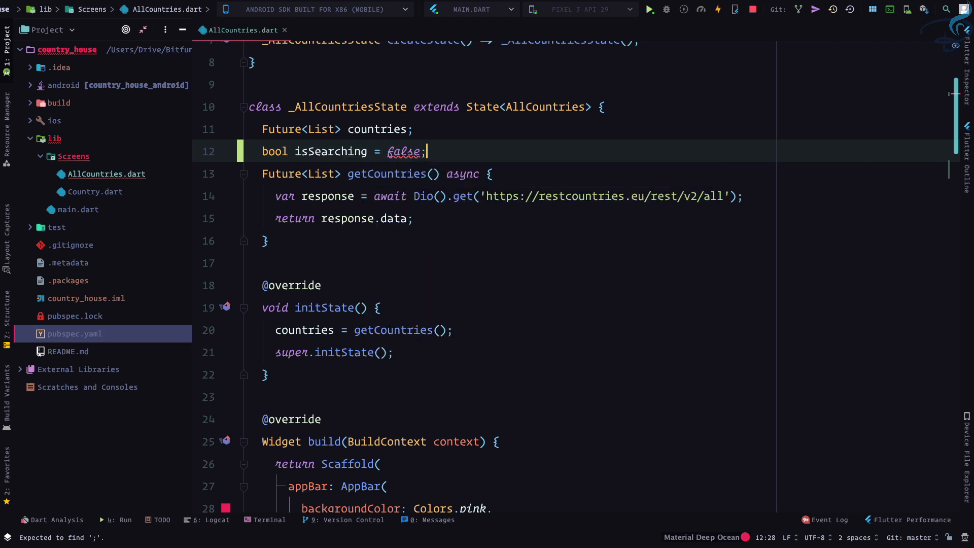
Make the title !isSearching ? Text('All Countries') : Text('here comes text field').
scroll("down", 3)
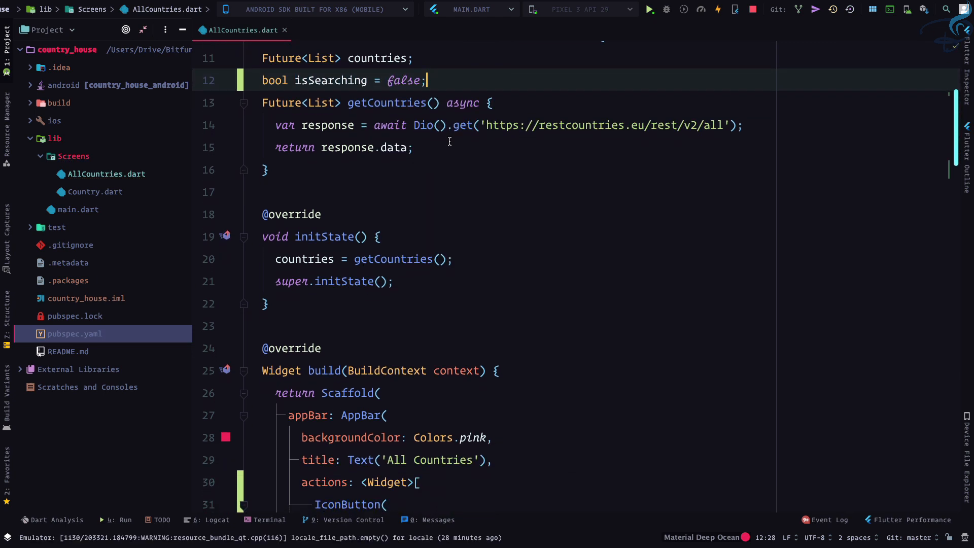
scroll("down", 3)
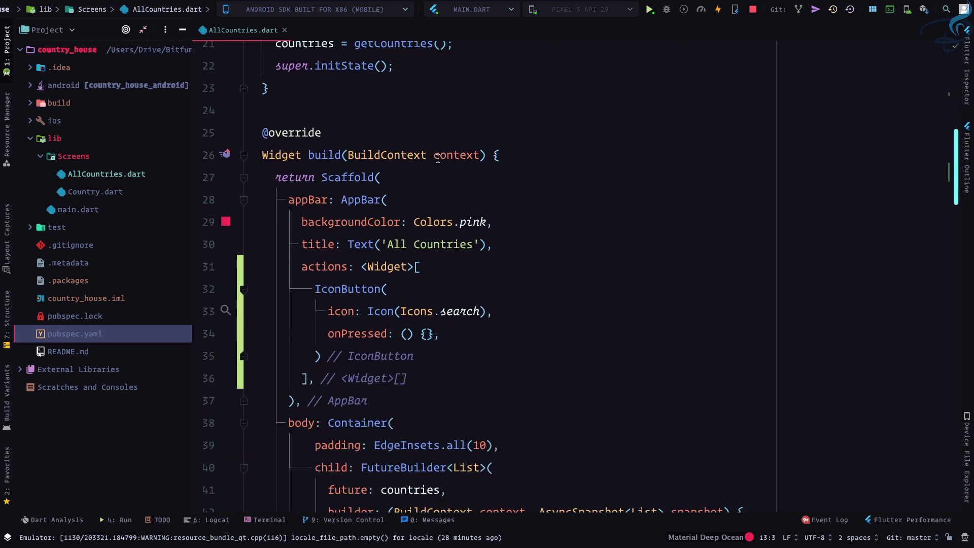
left_click(348, 244)
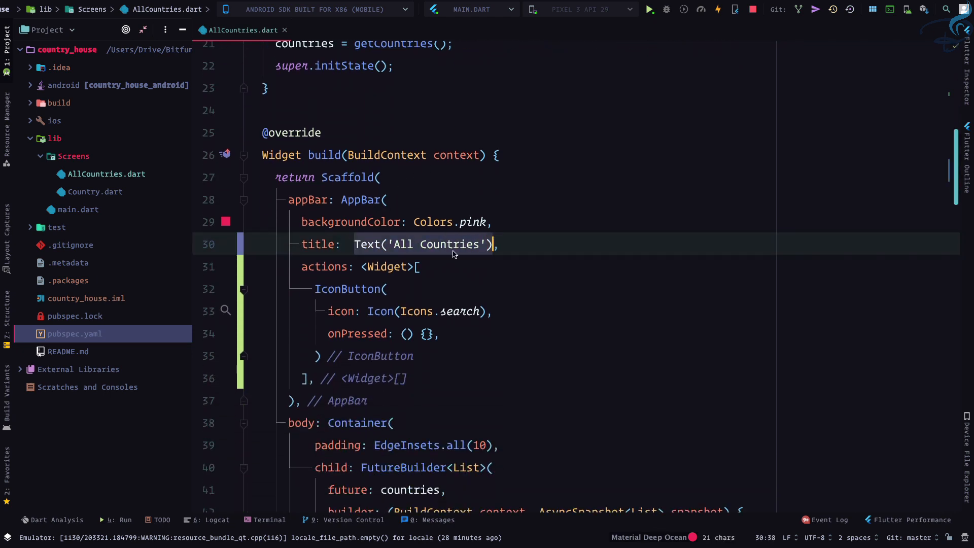
type("isSearching")
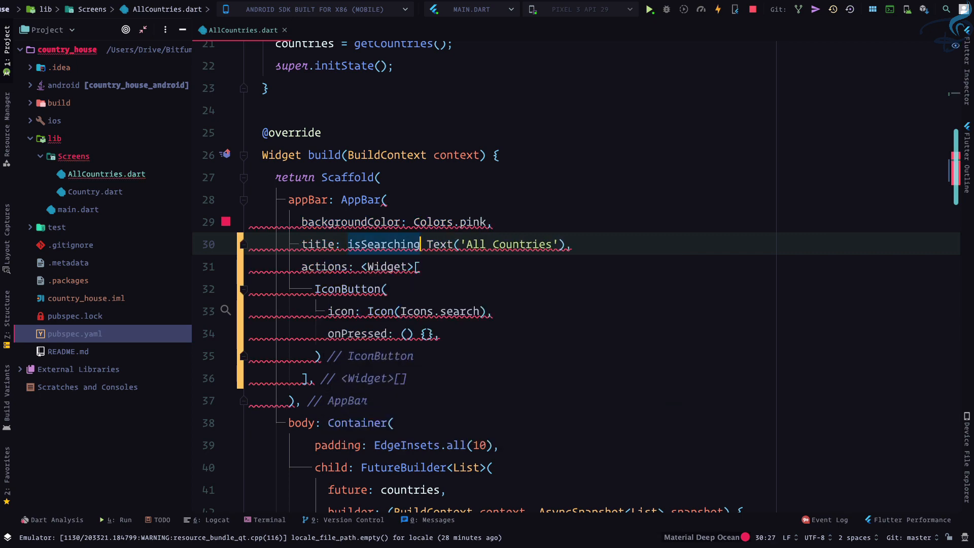
type("!")
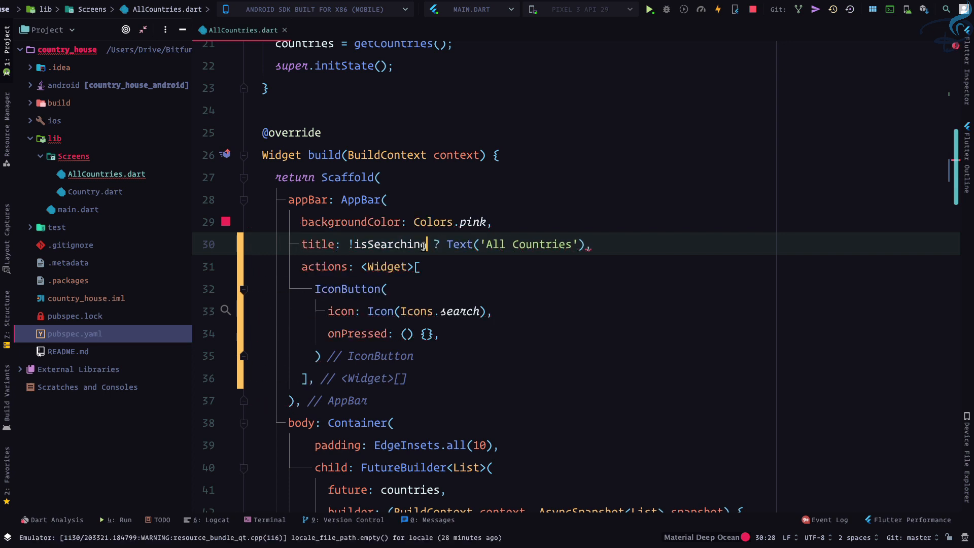
double_click(388, 244)
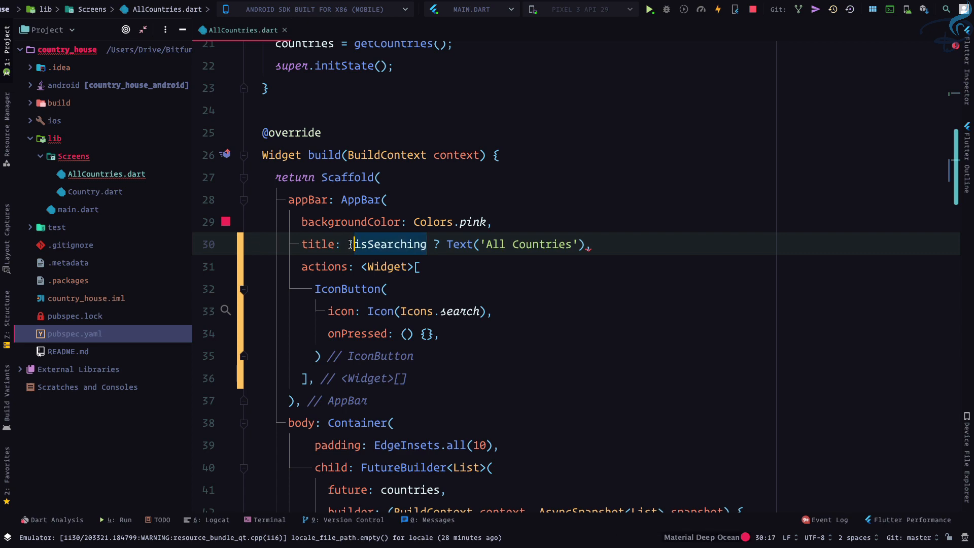
type("!")
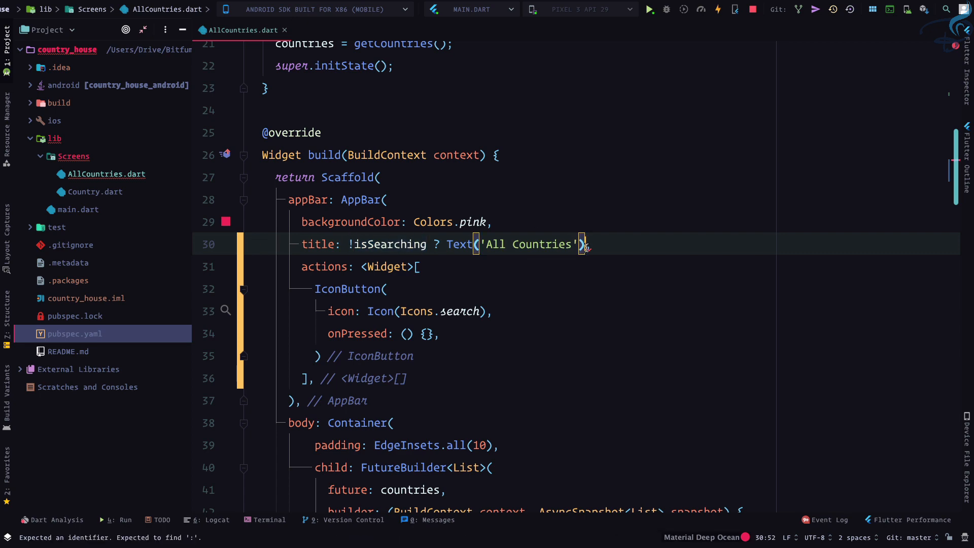
type(":Text")
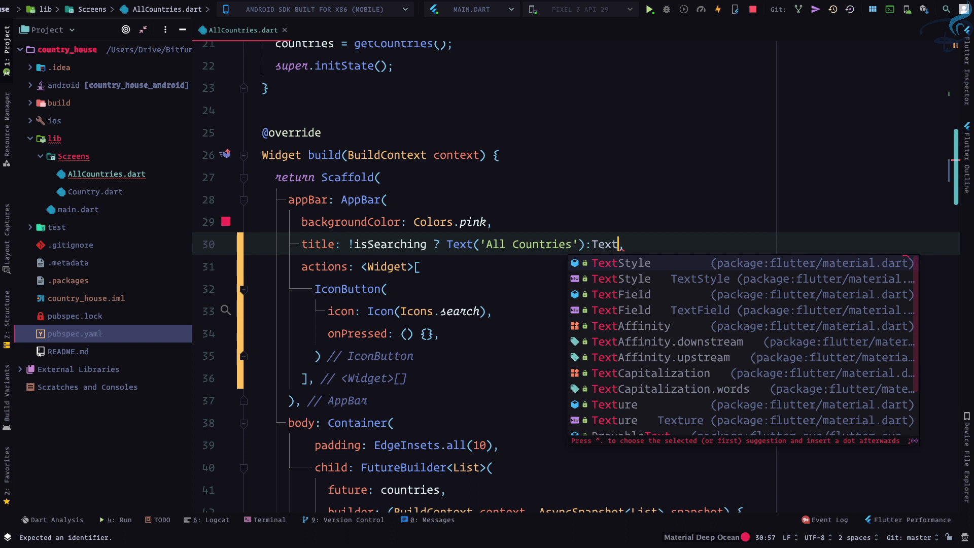
type("('')")
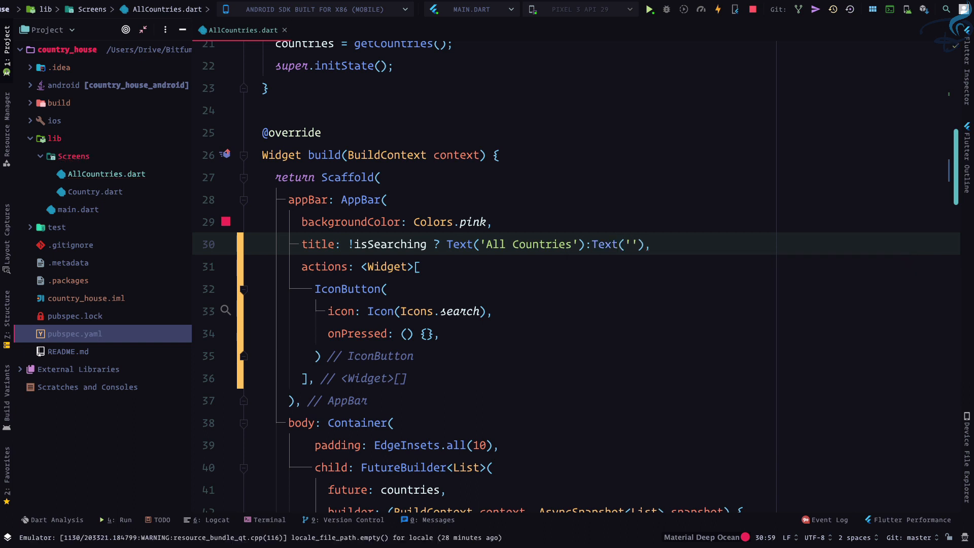
type("here comes te")
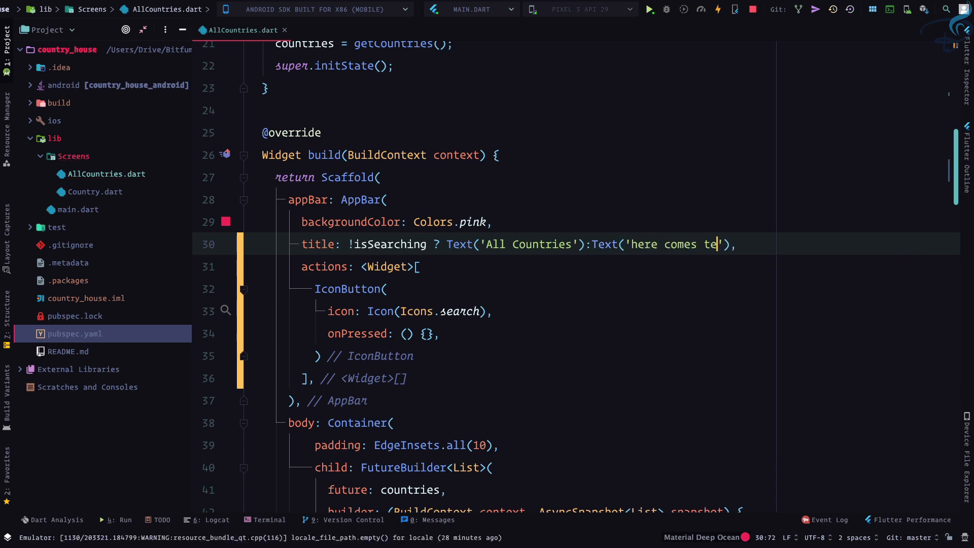
type("xt field'),")
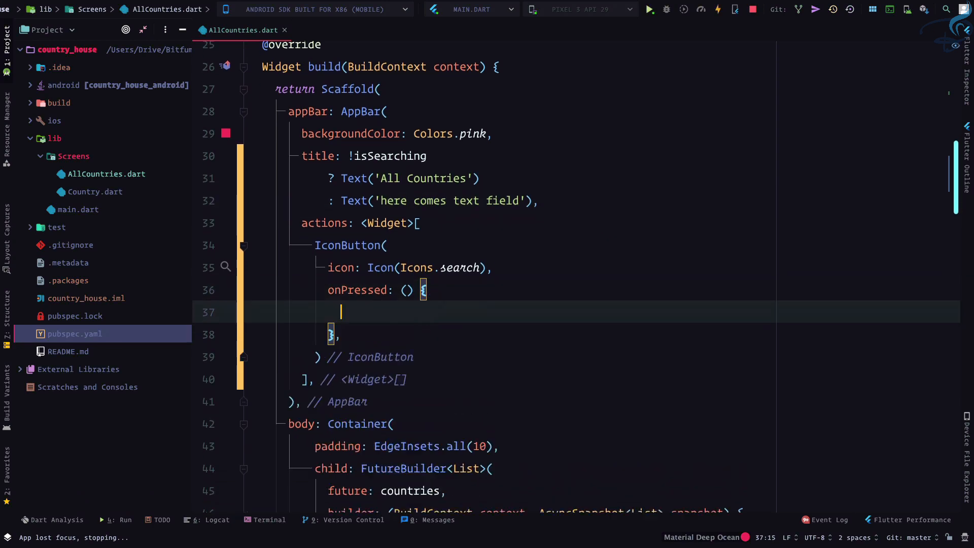
Have onPressed call setState setting this.isSearching = !this.isSearching.
type("setState(() {")
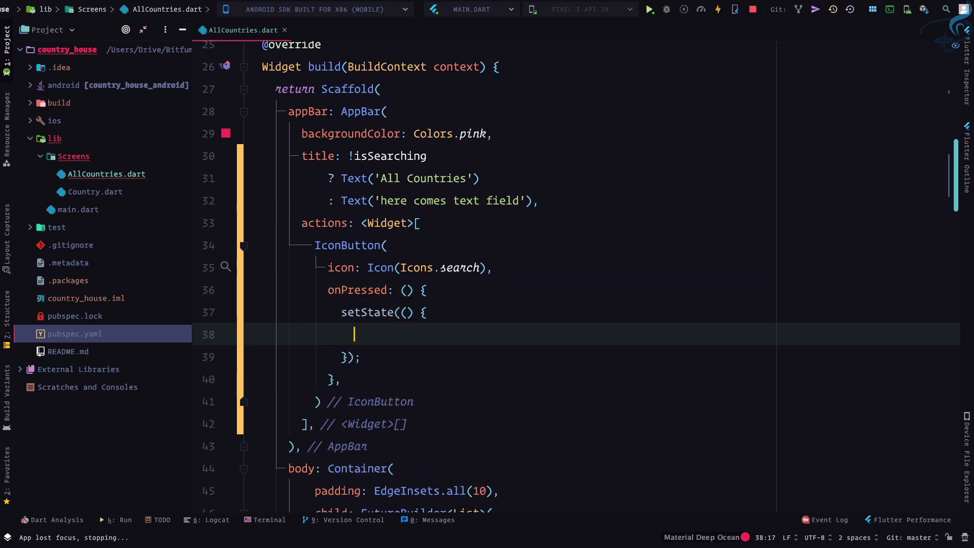
type("this.")
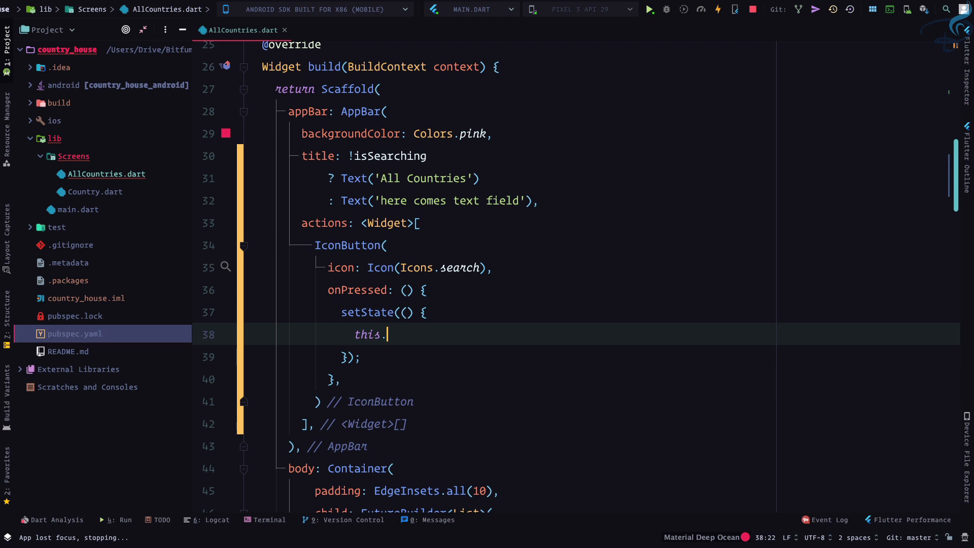
type("isSearching =")
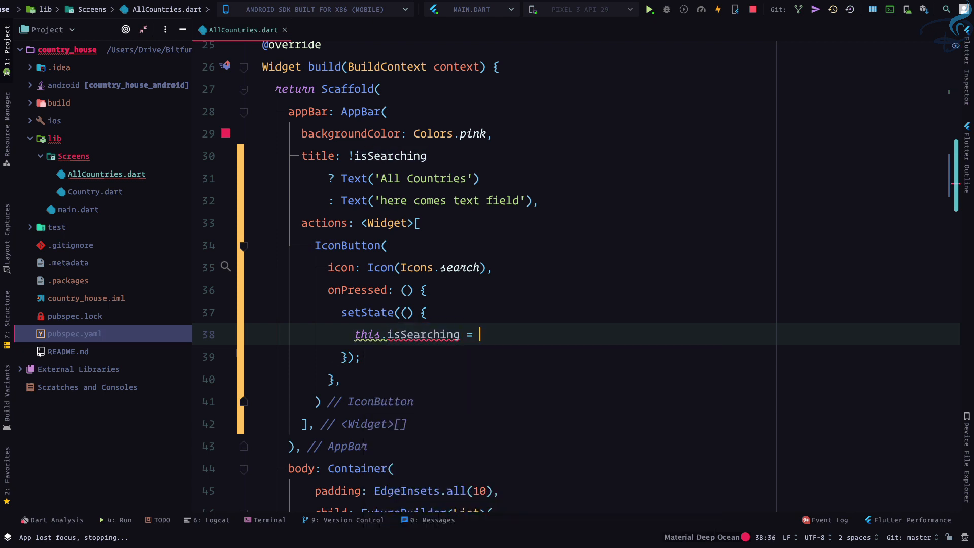
type("!this.")
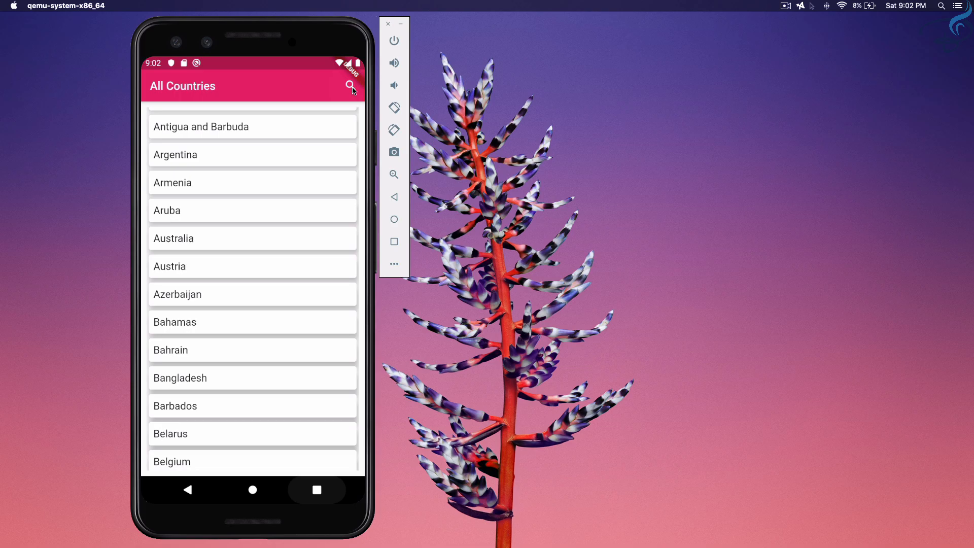
scroll("down", 3)
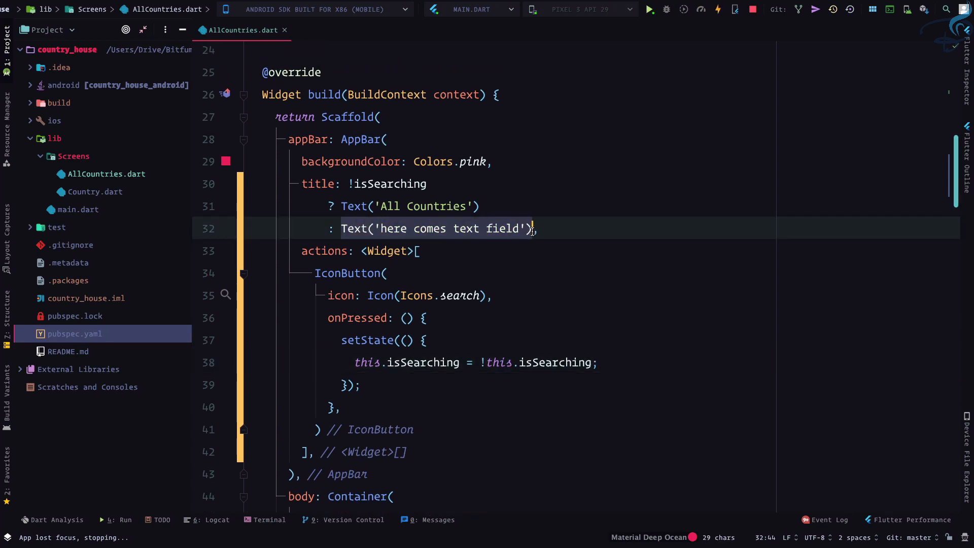
Swap the placeholder Text for a TextField with InputDecoration hintText 'Search Country Here'.
type("Te,")
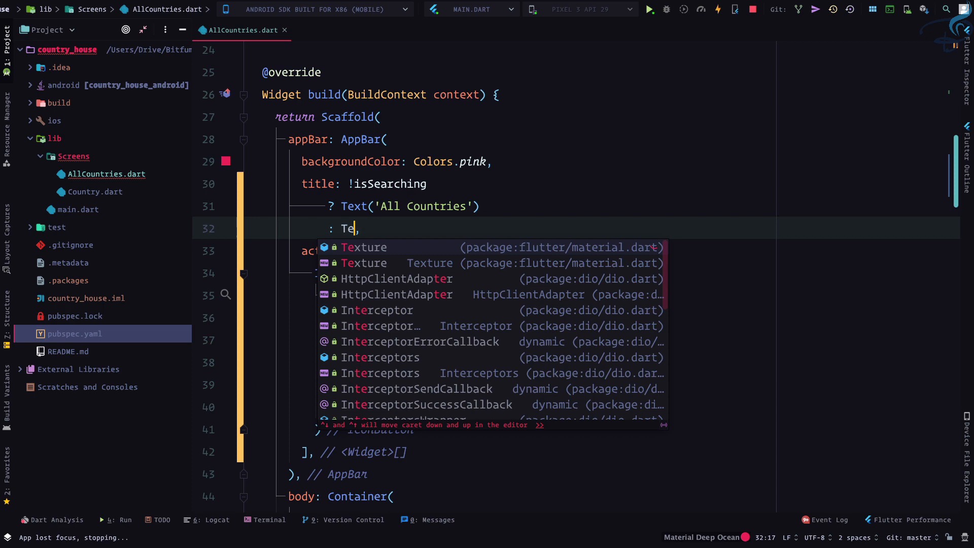
type("xtField(")
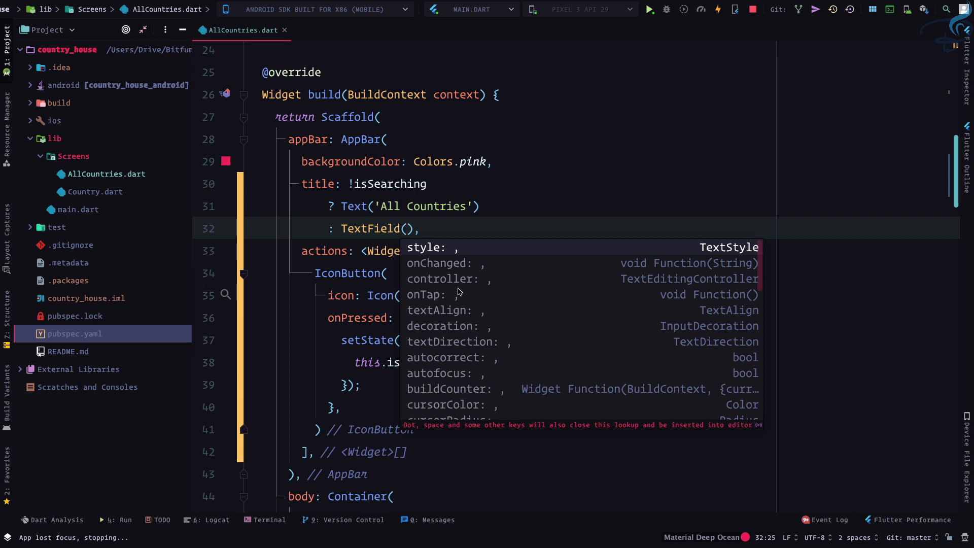
mouse_move(466, 297)
type("decoration: ,")
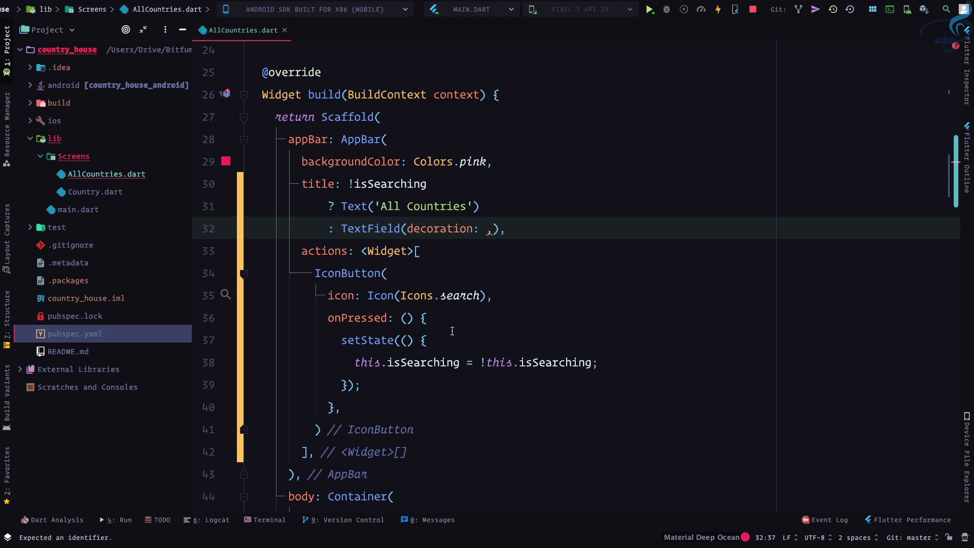
type("InputDecoration(")
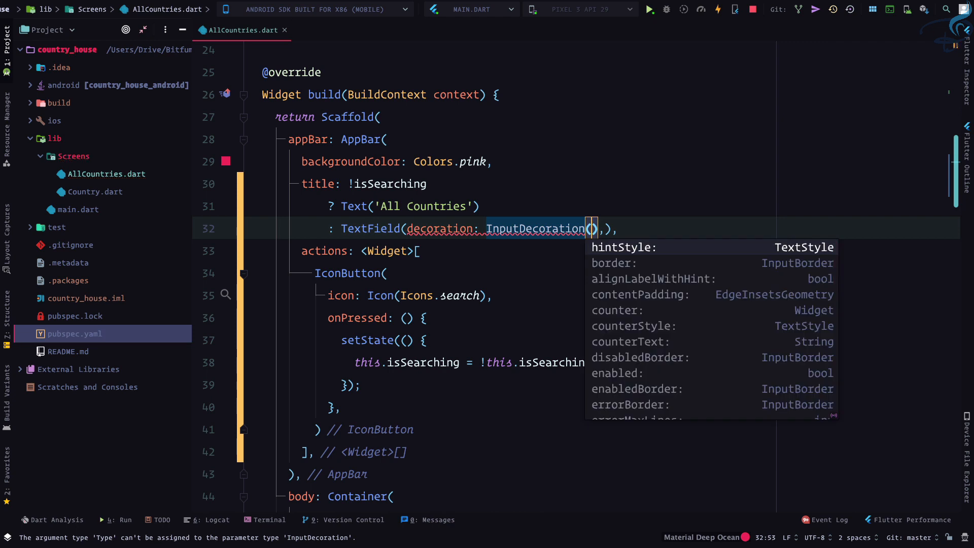
type("hintText: \"")
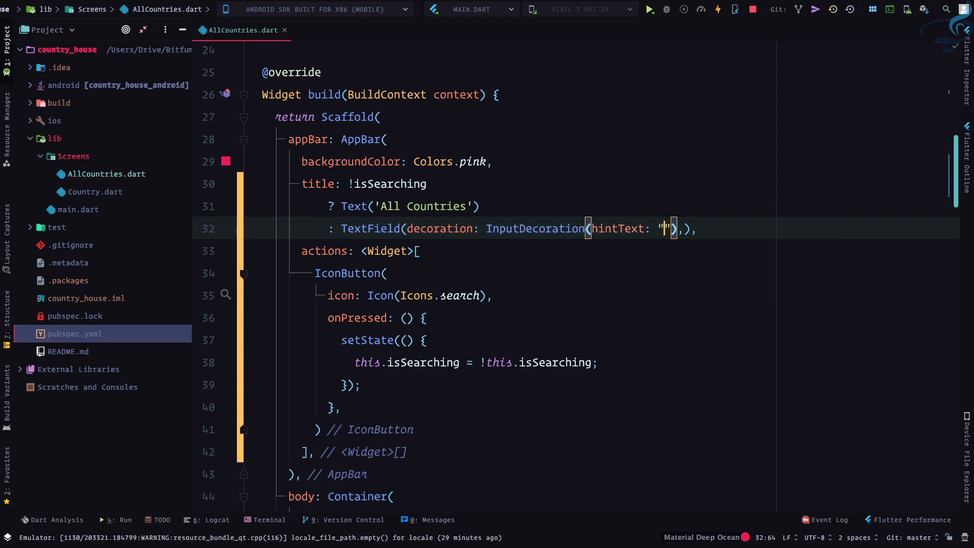
type("Search")
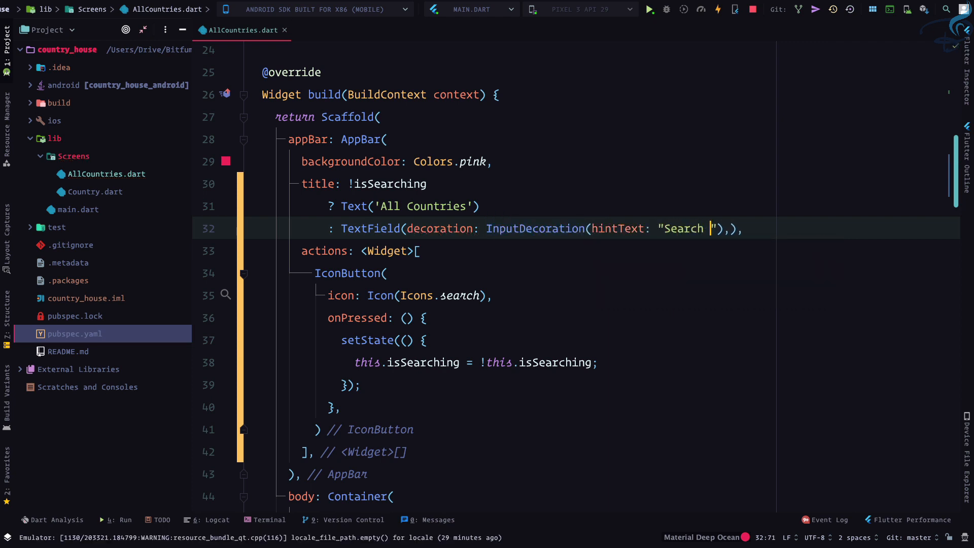
type("Country Here")
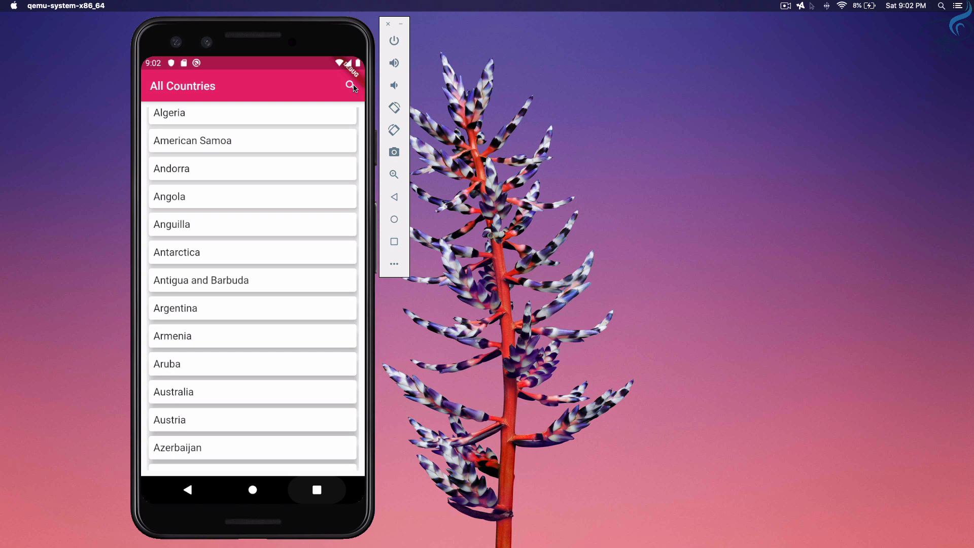
left_click(351, 86)
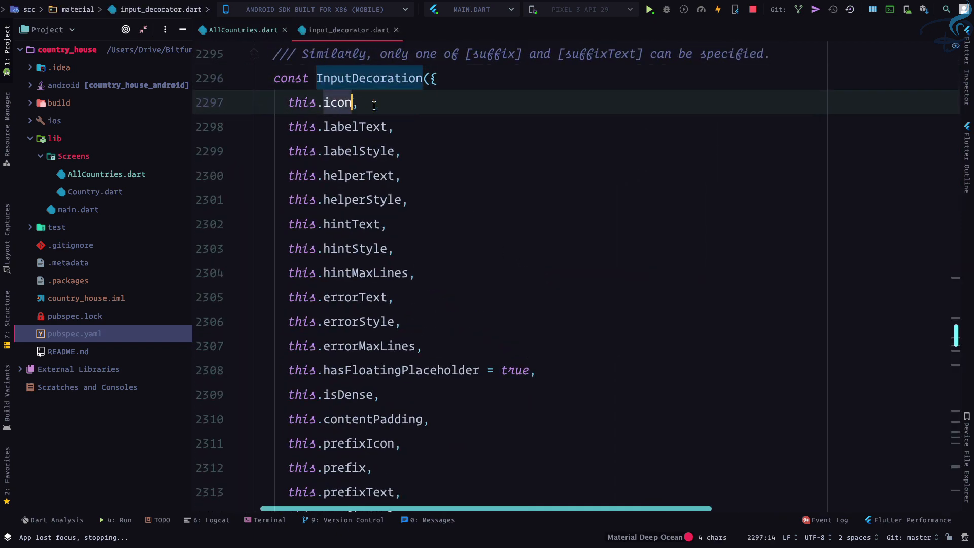
In AllCountries.dart, add icon: Icon(Icons.search) to the search field's InputDecoration.
left_click(241, 30)
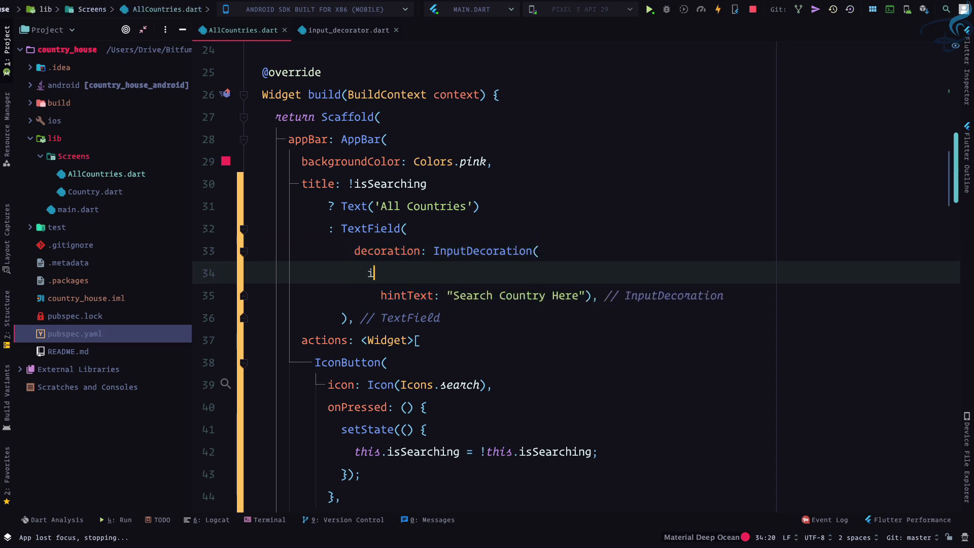
type("con: ,")
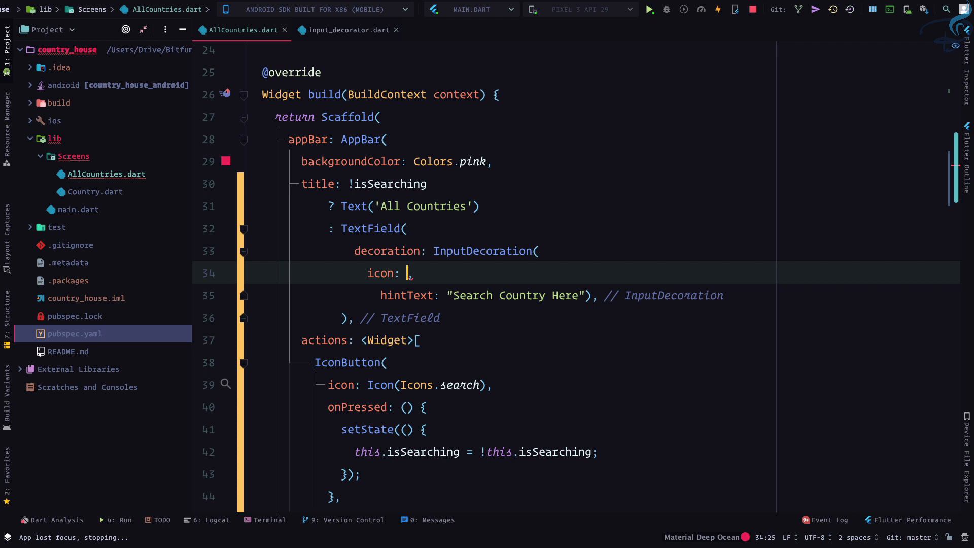
type("Icons.")
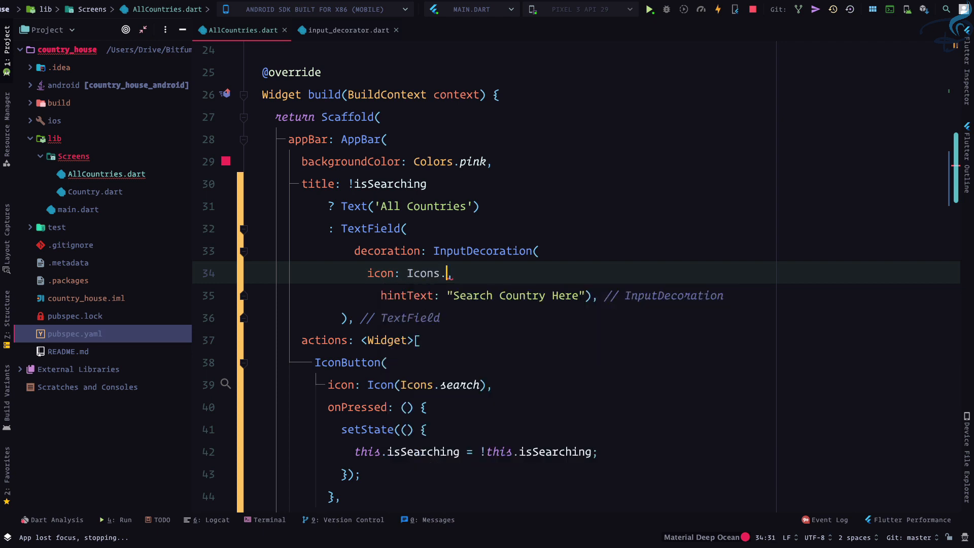
type("se")
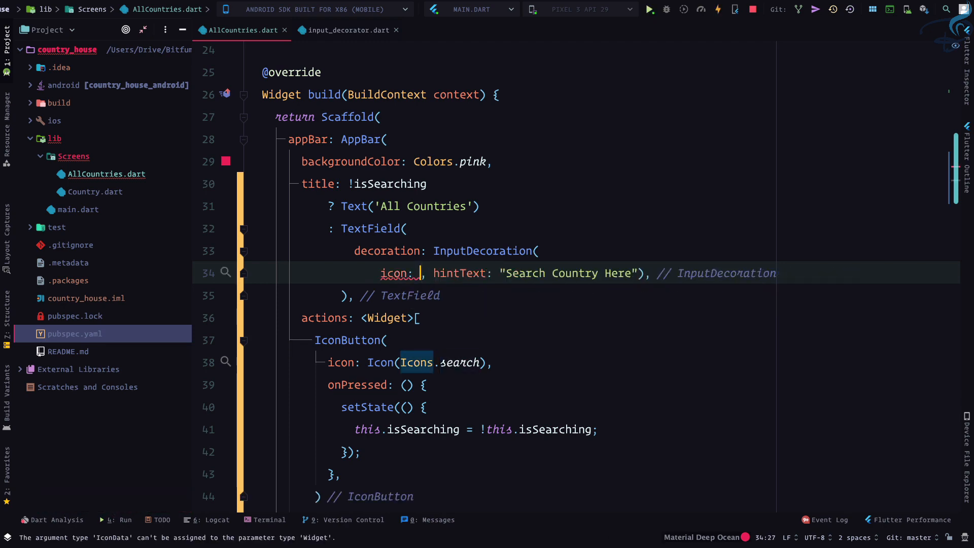
type("Icon()")
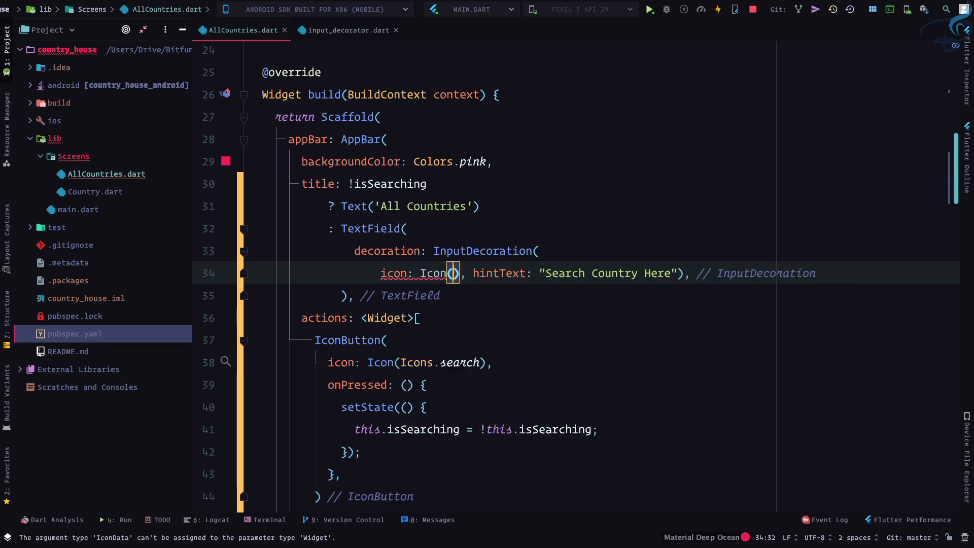
type("ic")
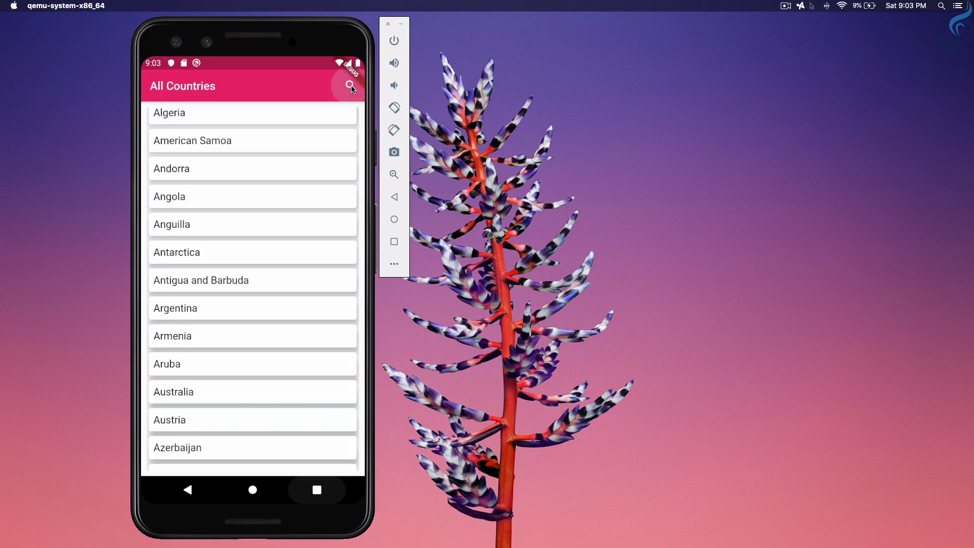
Tap the emulator's search icon and type 'sdfsdf' into the search field.
left_click(350, 86)
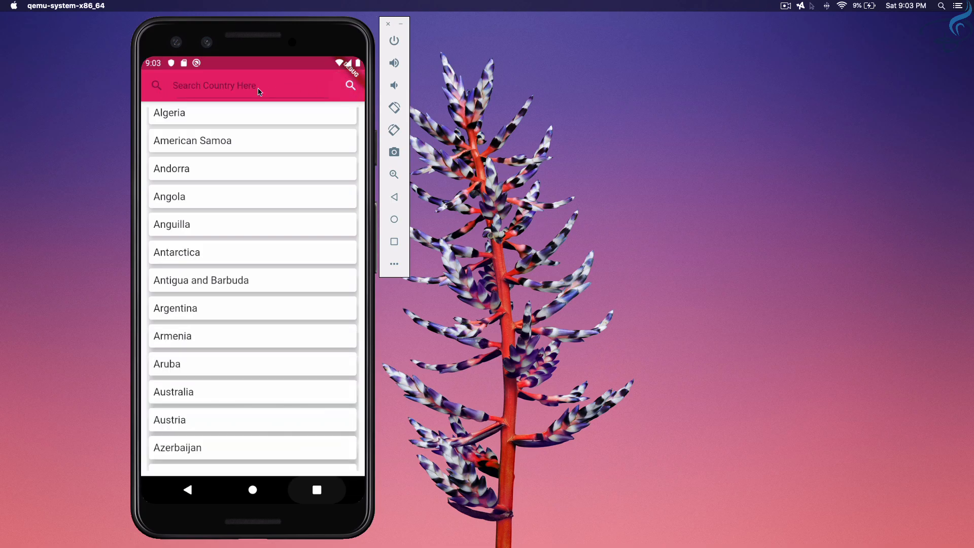
type("sdfsdf")
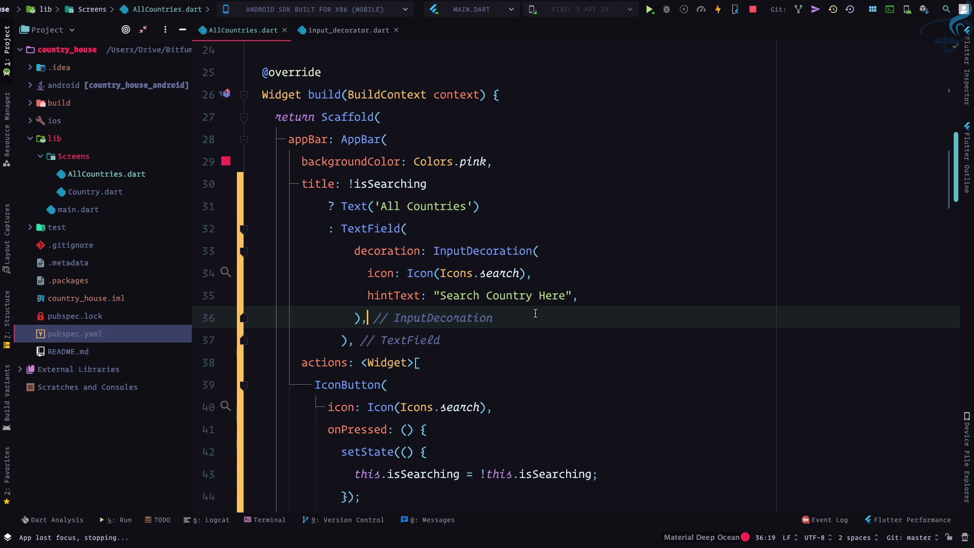
Add hintStyle: TextStyle(color: Colors.white) to the TextField's InputDecoration.
type("hintStyle: TextStyle(")
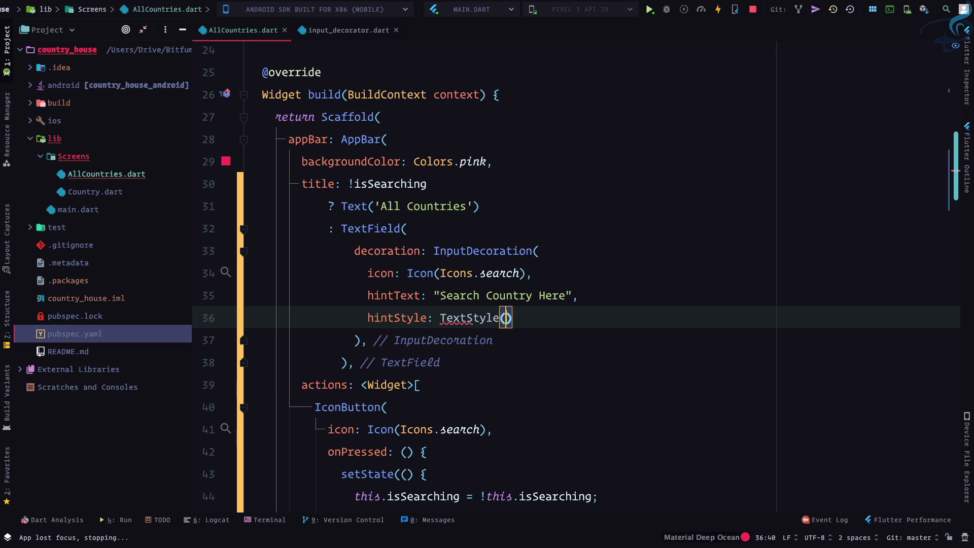
type("color:")
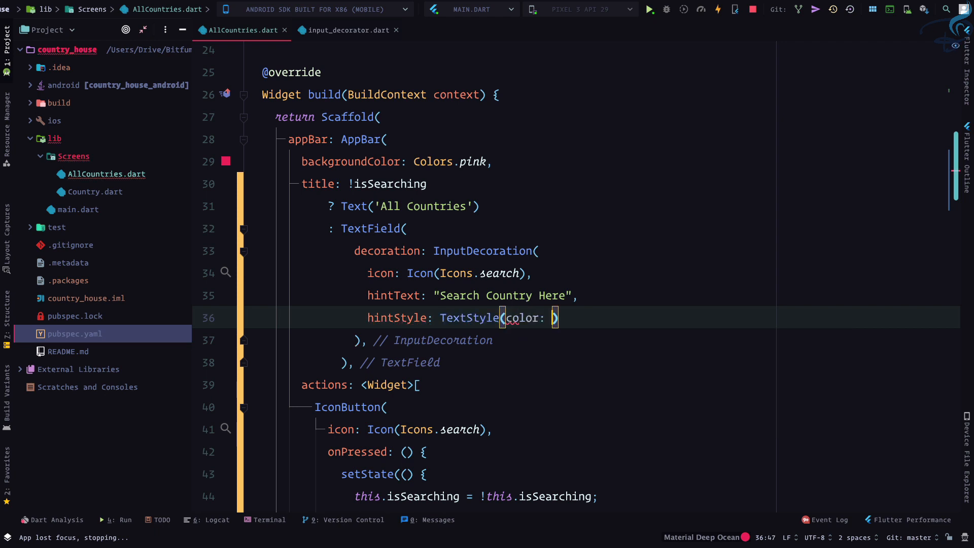
type("Colors.white")
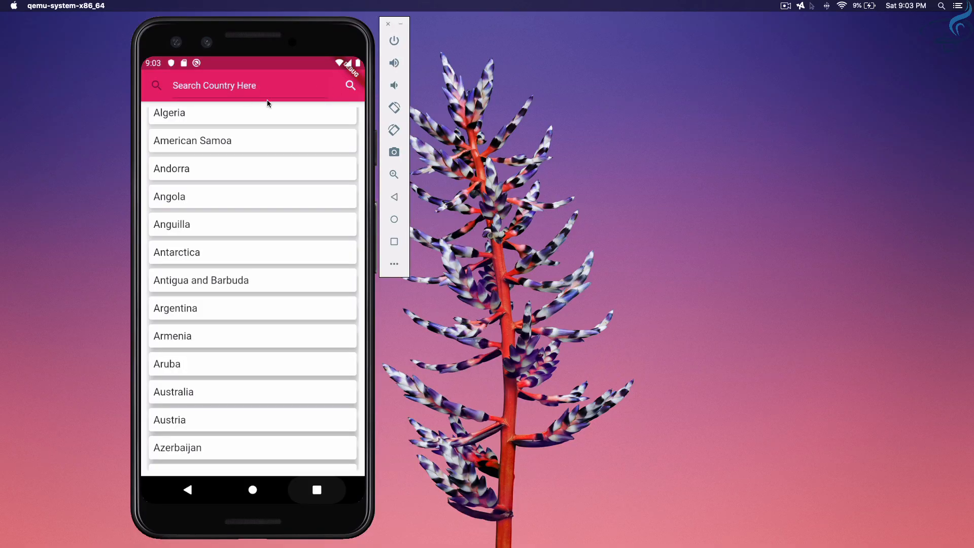
Type test letters 'asdfasdfasdf' into the emulator's search field to check the text colour.
type("asd")
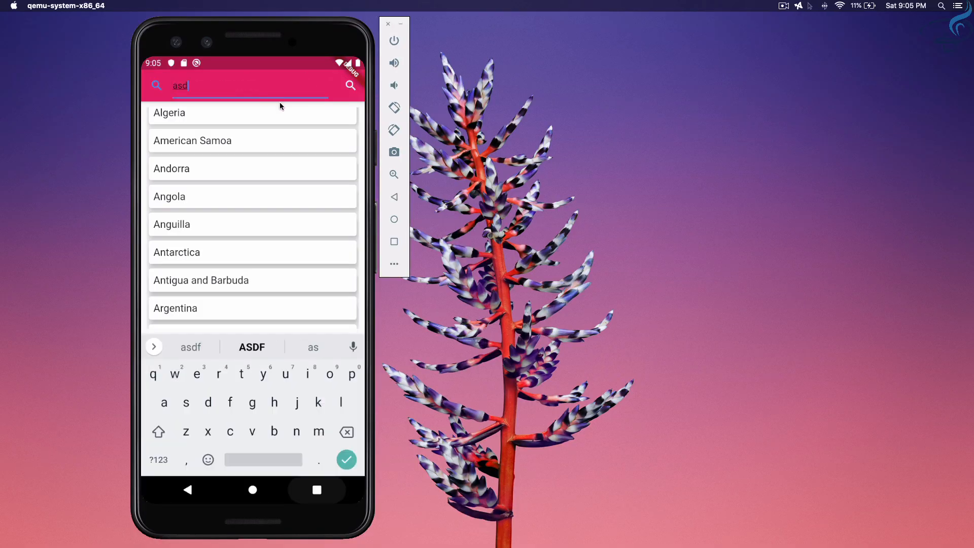
type("fasdfasdf")
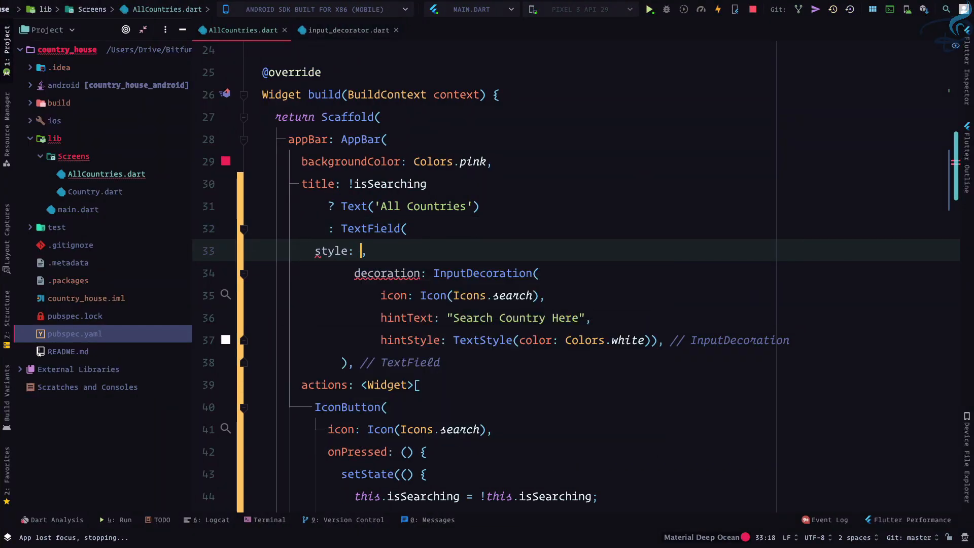
Give the TextField style TextStyle(color: Colors.white) and the search Icon color: Colors.white.
type("TextStyle(")
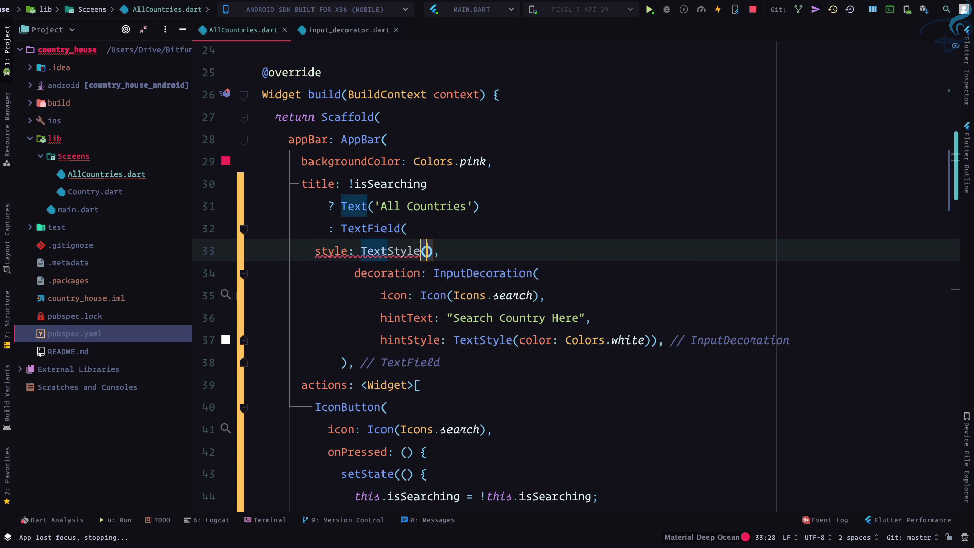
type("color: Colors.white")
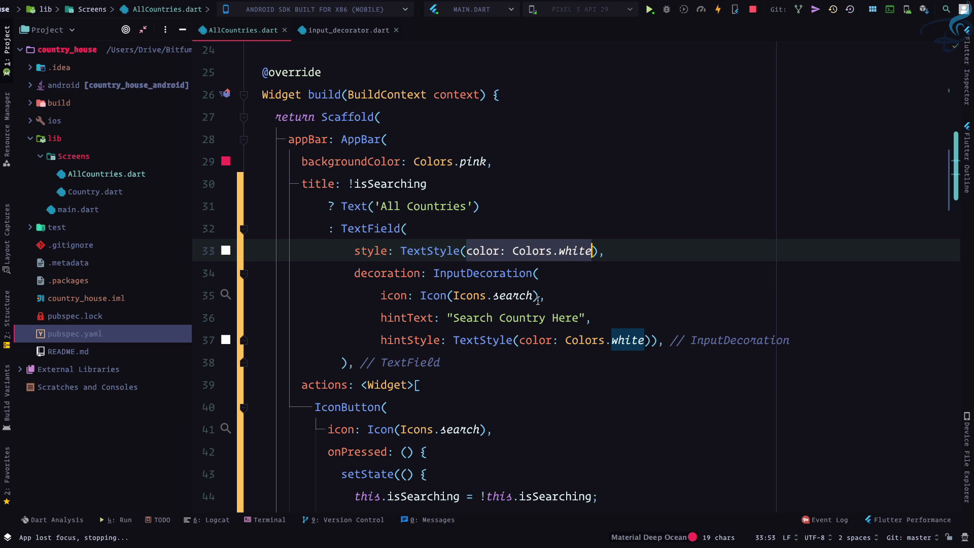
type(",s")
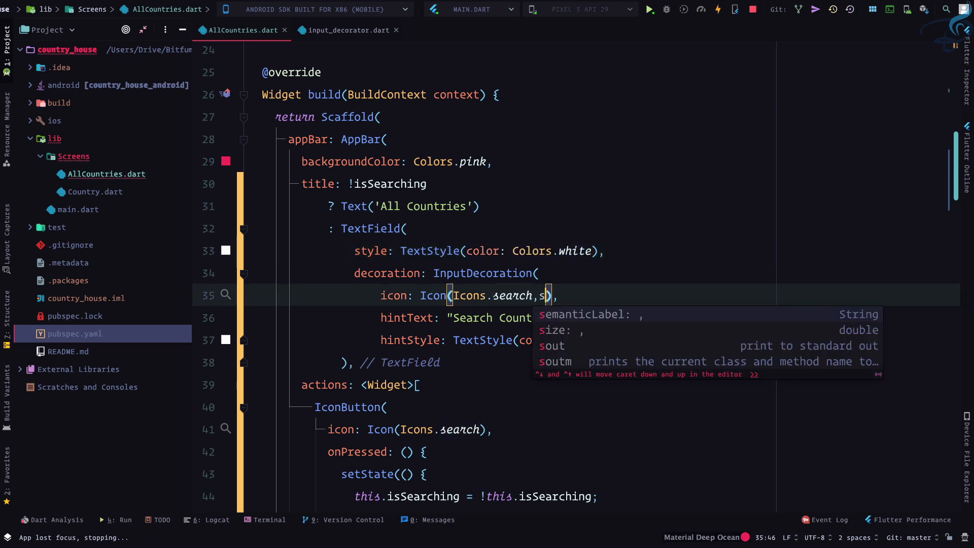
type("t")
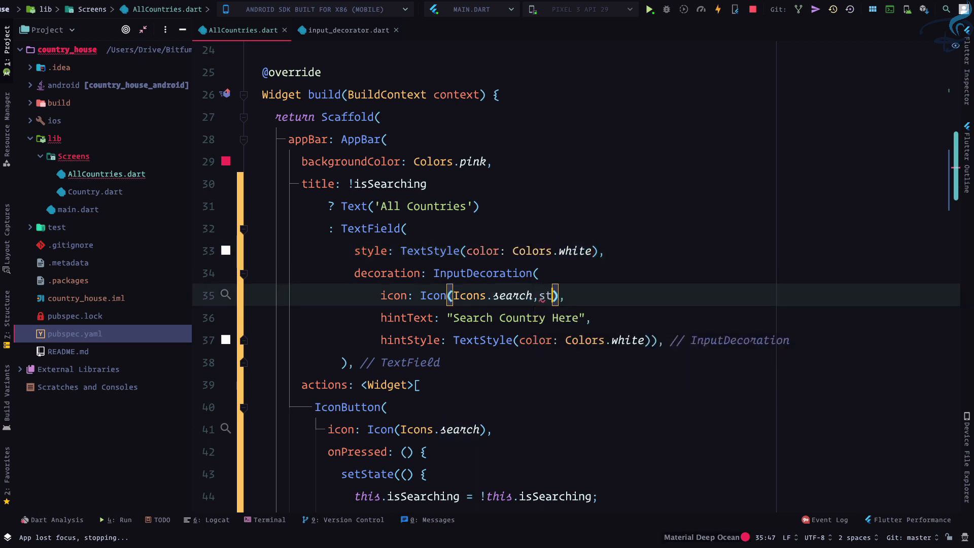
type("color: ,")
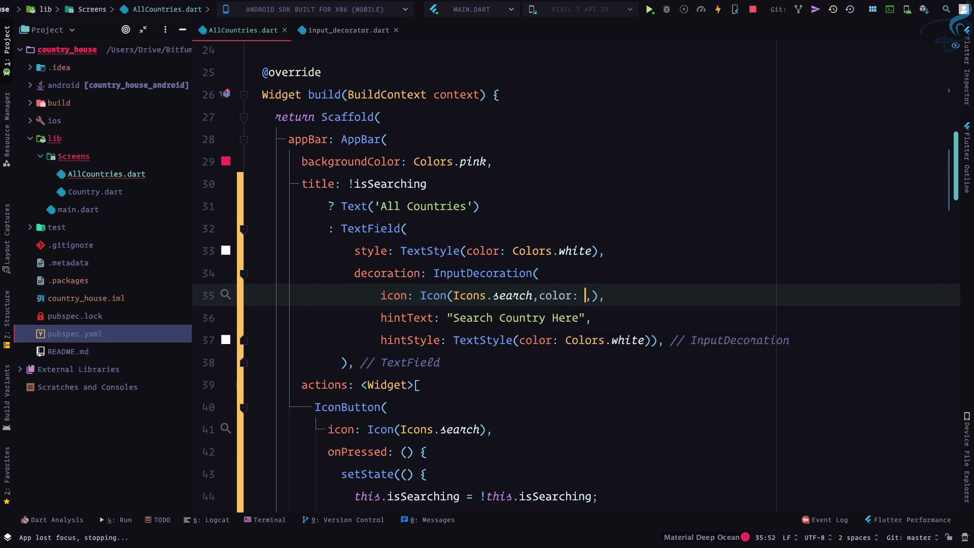
type("color: Colors.white")
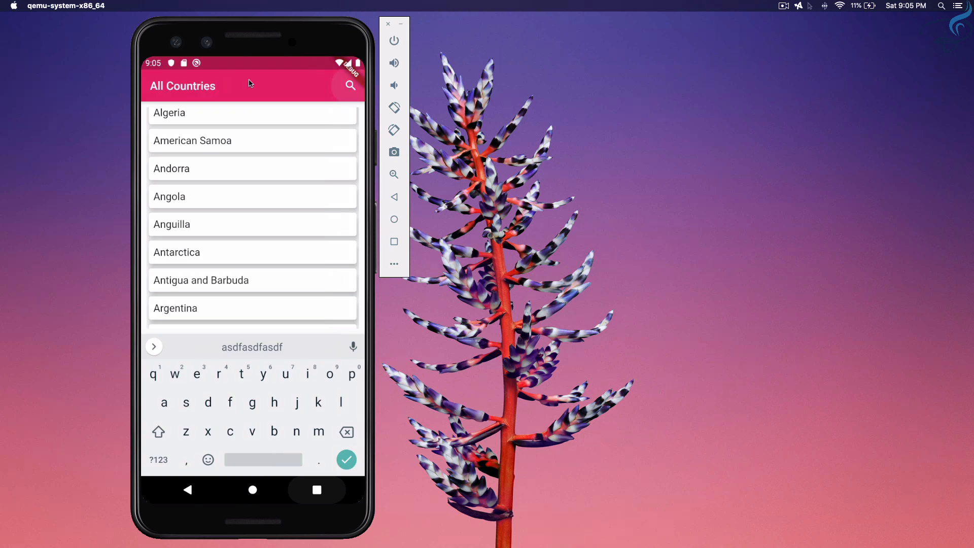
Dismiss the emulator's soft keyboard and tap the app bar search icon button.
left_click(349, 86)
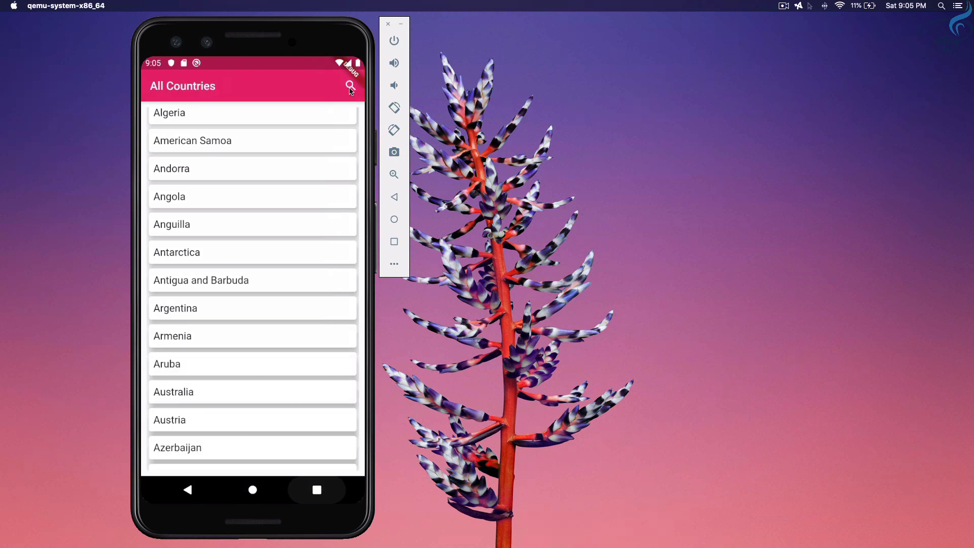
left_click(349, 86)
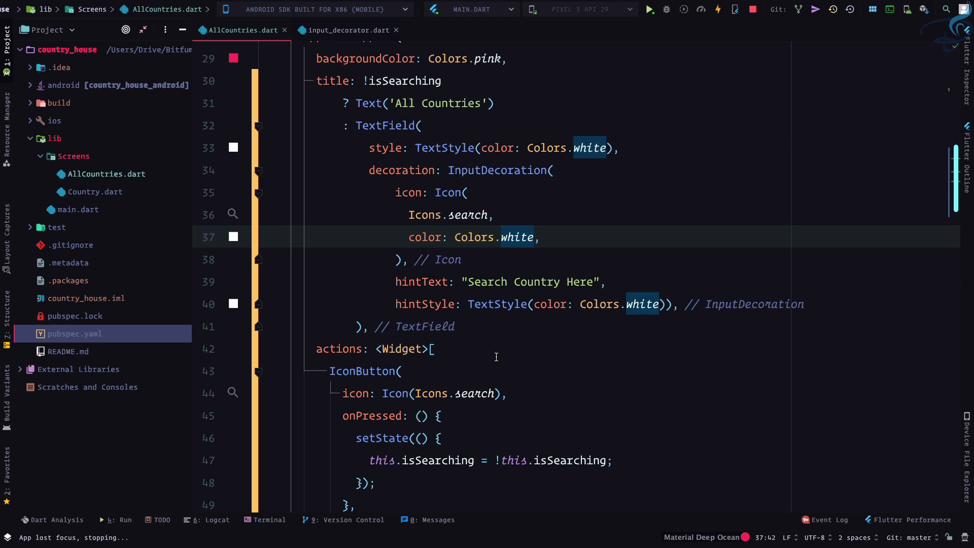
Add an isSearching ternary showing a cancel IconButton, else the search IconButton, then exit search mode.
scroll("down", 3)
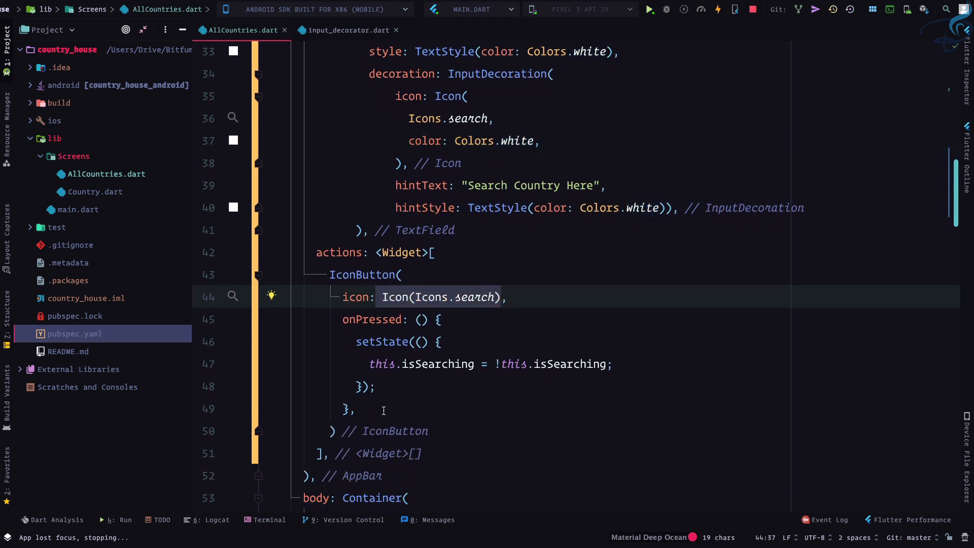
left_click(400, 275)
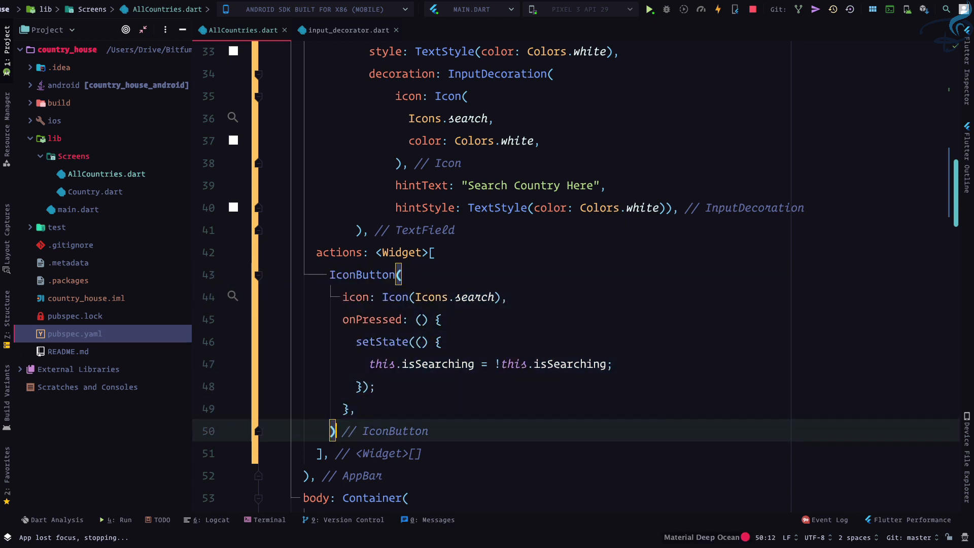
mouse_move(449, 263)
type("isSearching")
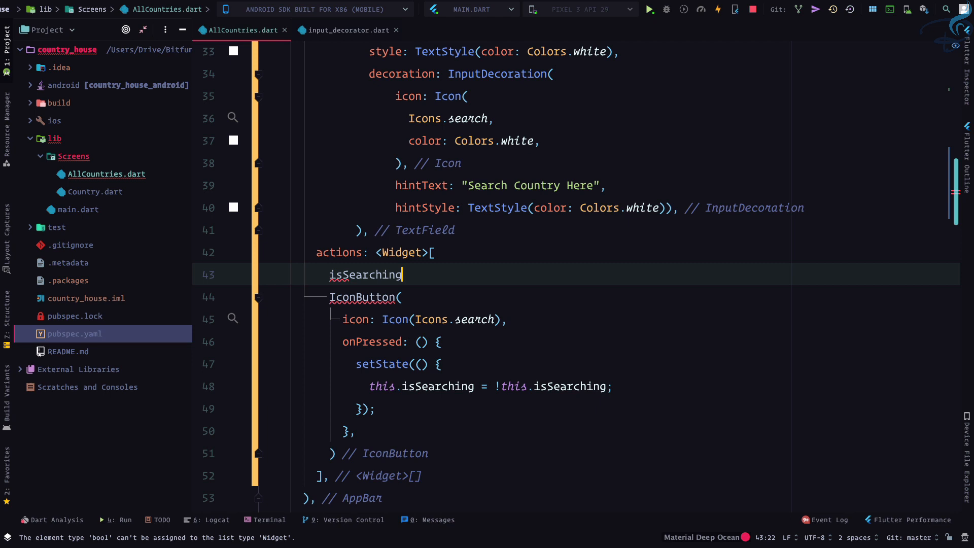
type("?")
left_click(644, 320)
type("c")
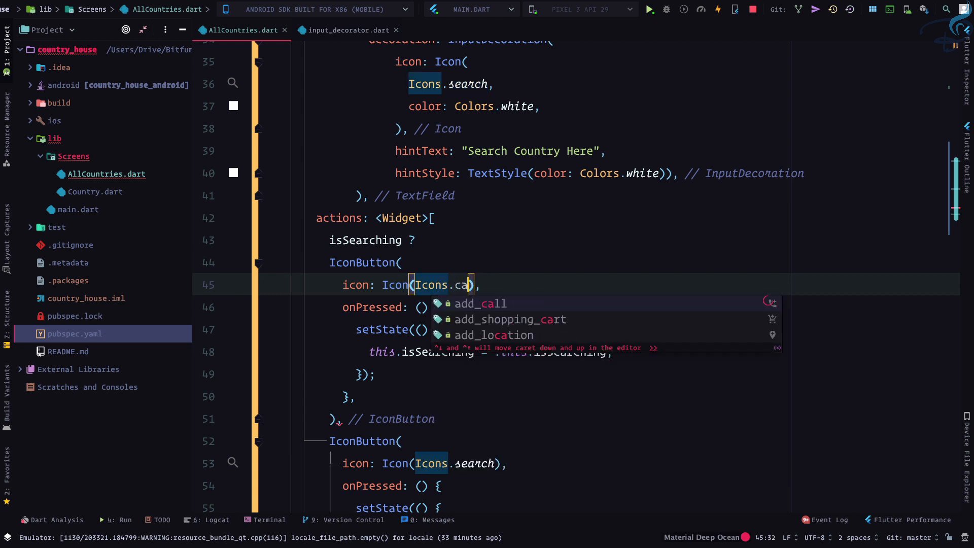
type("ncel")
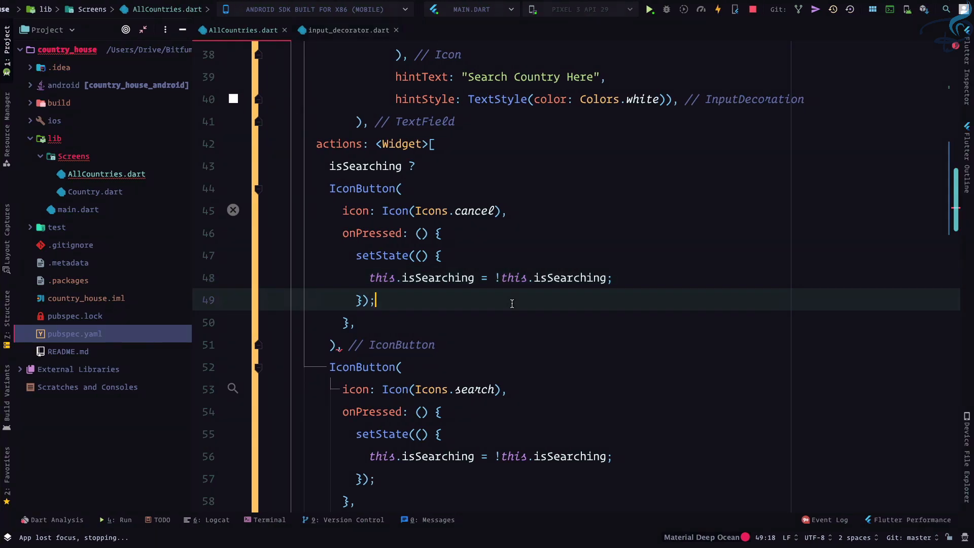
left_click(341, 345)
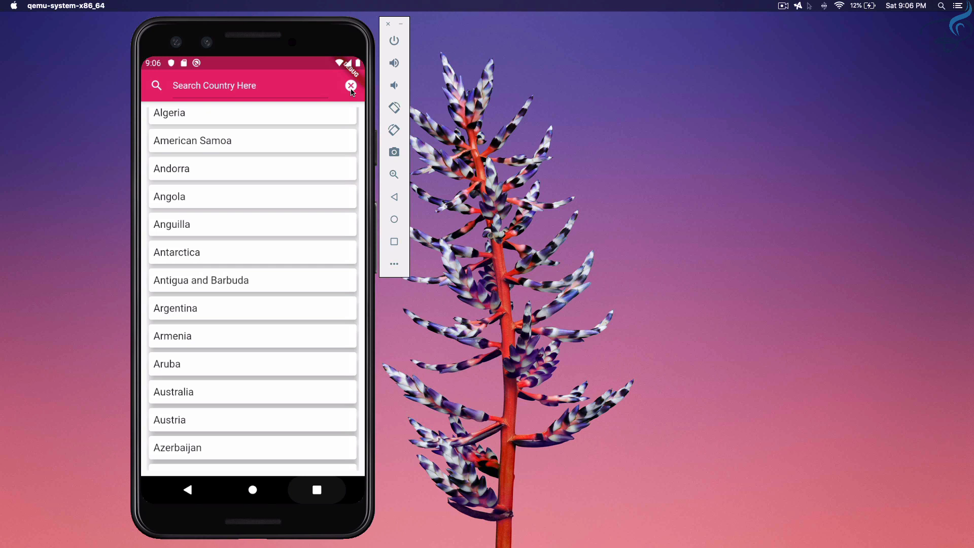
left_click(351, 86)
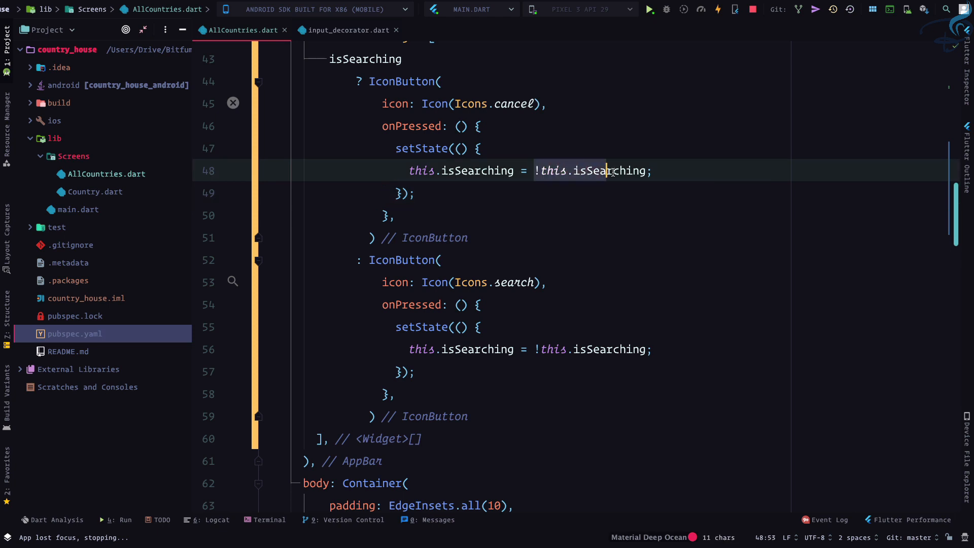
Replace the !this.isSearching toggle expression in onPressed with true.
double_click(594, 170)
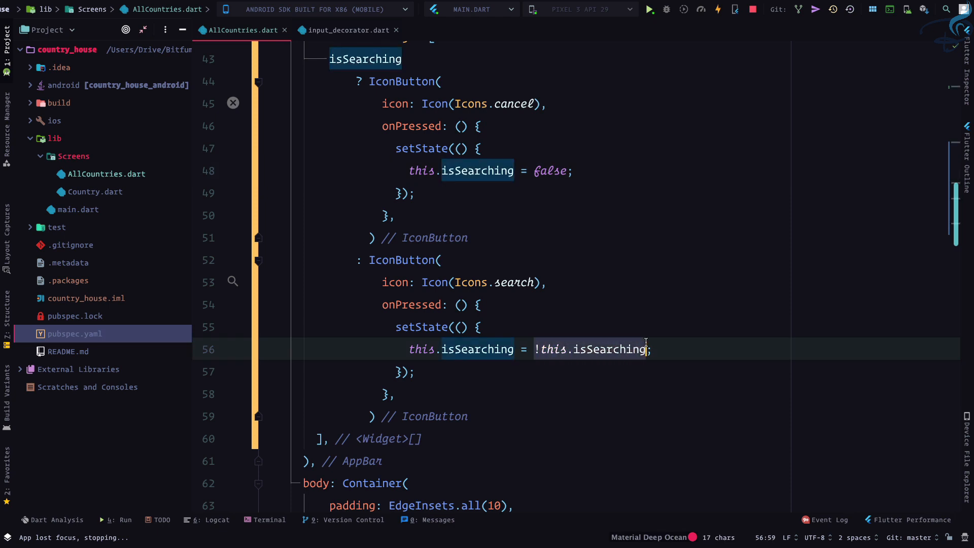
type("true")
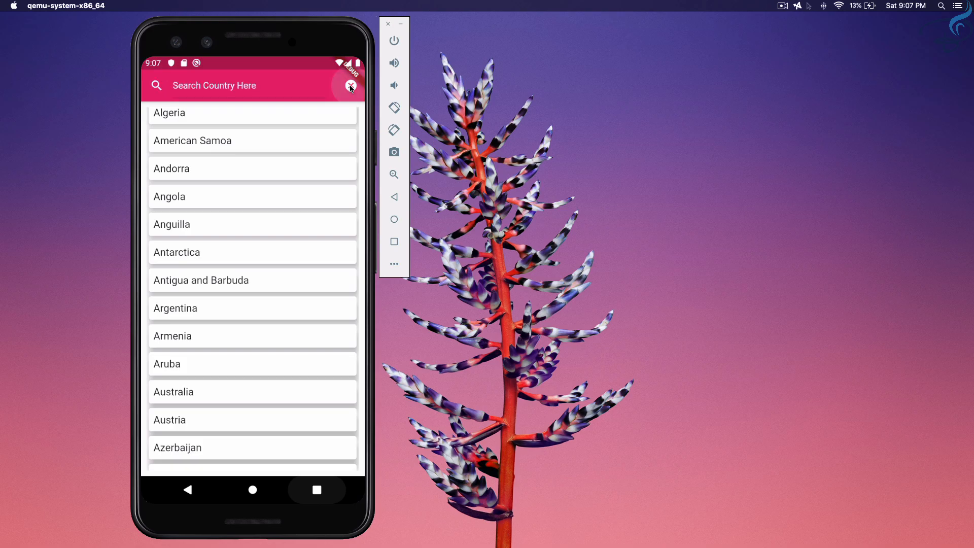
Cancel search, reopen it, and type 'angola' into the white search field.
left_click(349, 85)
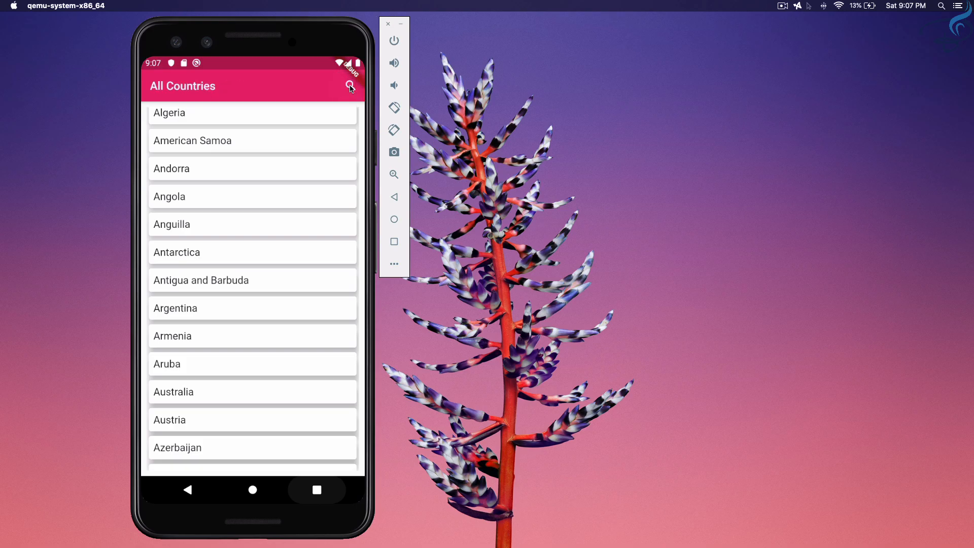
left_click(350, 86)
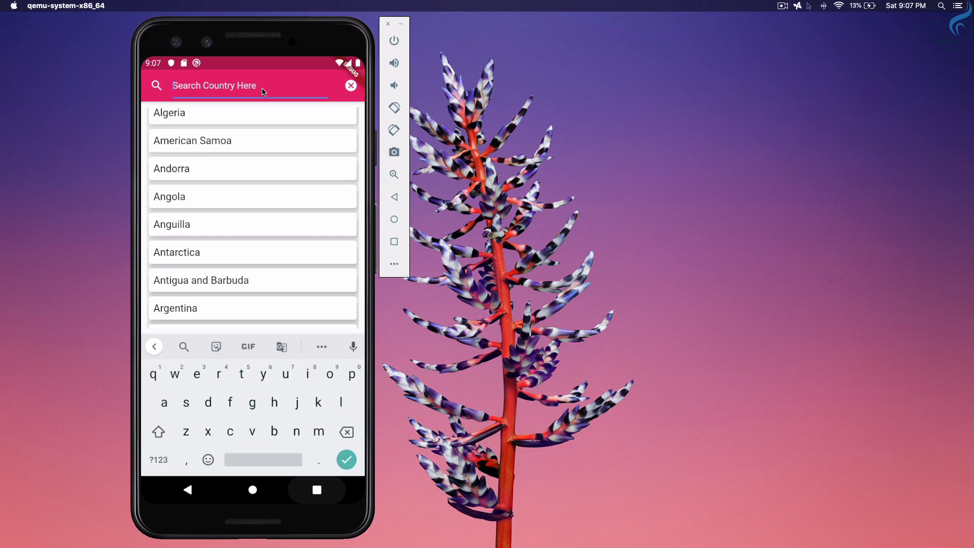
type("a")
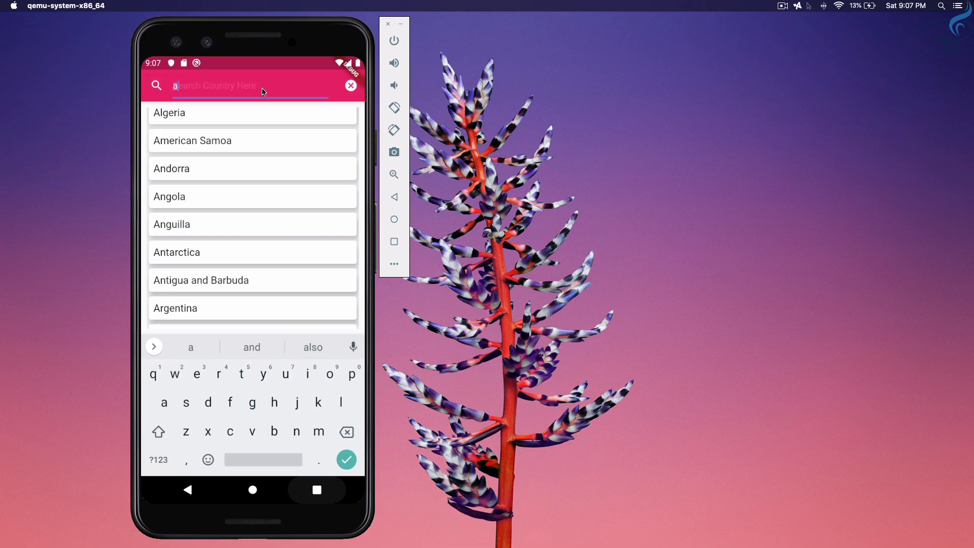
type("ngola")
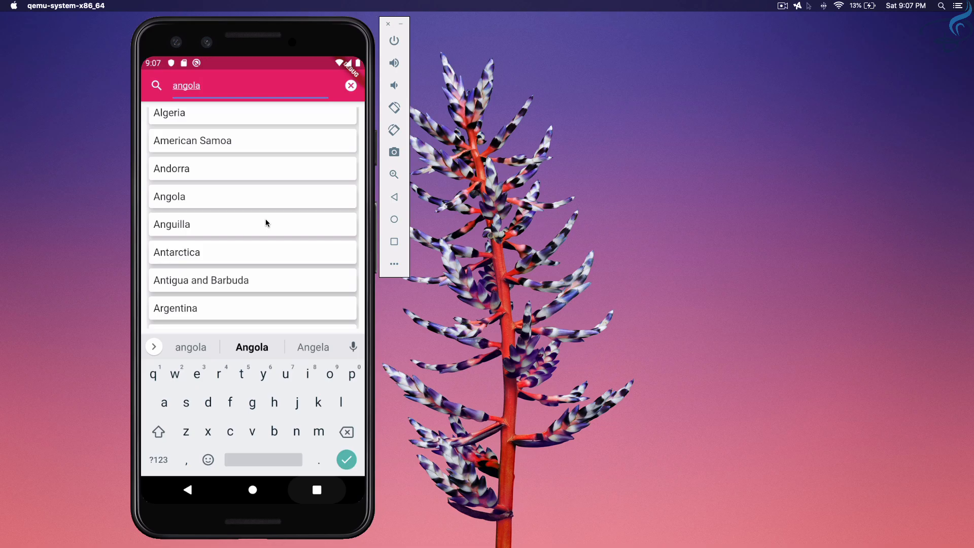
scroll("down", 3)
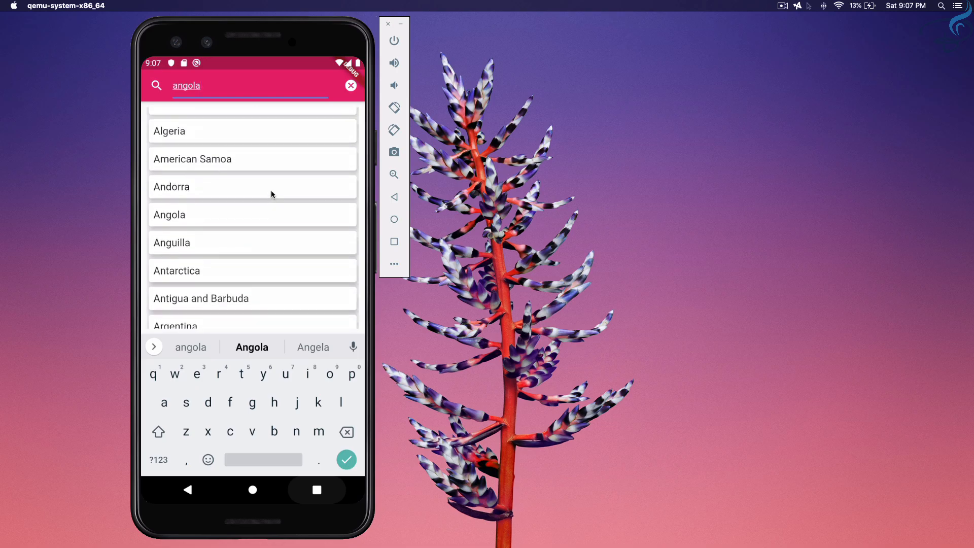